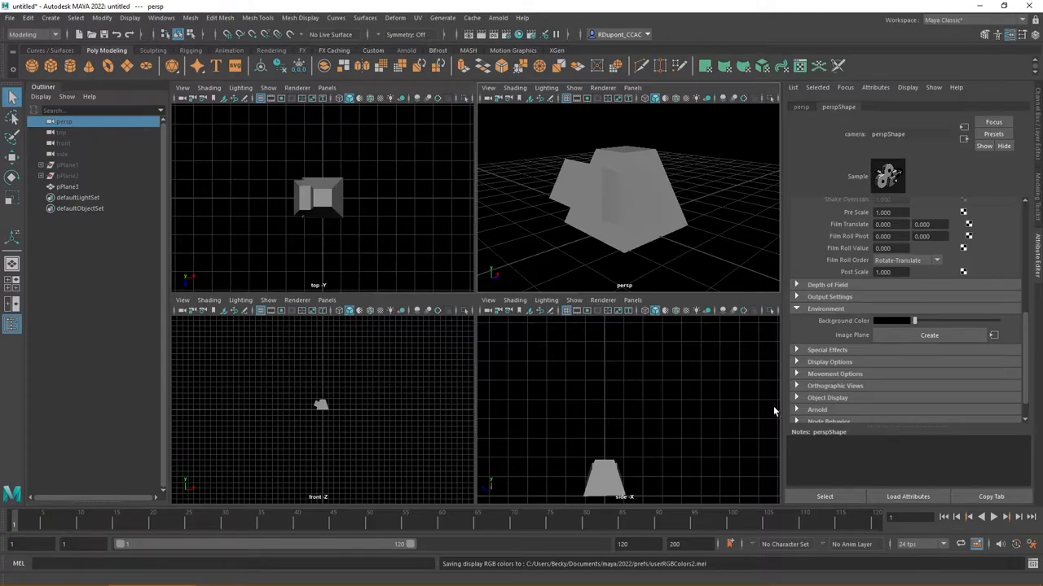
mouse_move(769, 401)
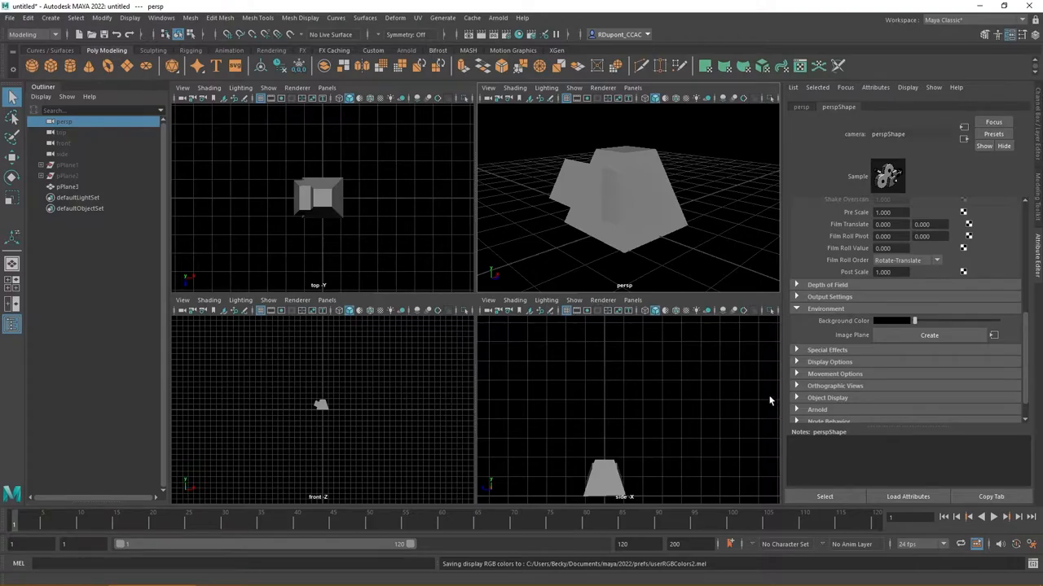
mouse_move(767, 391)
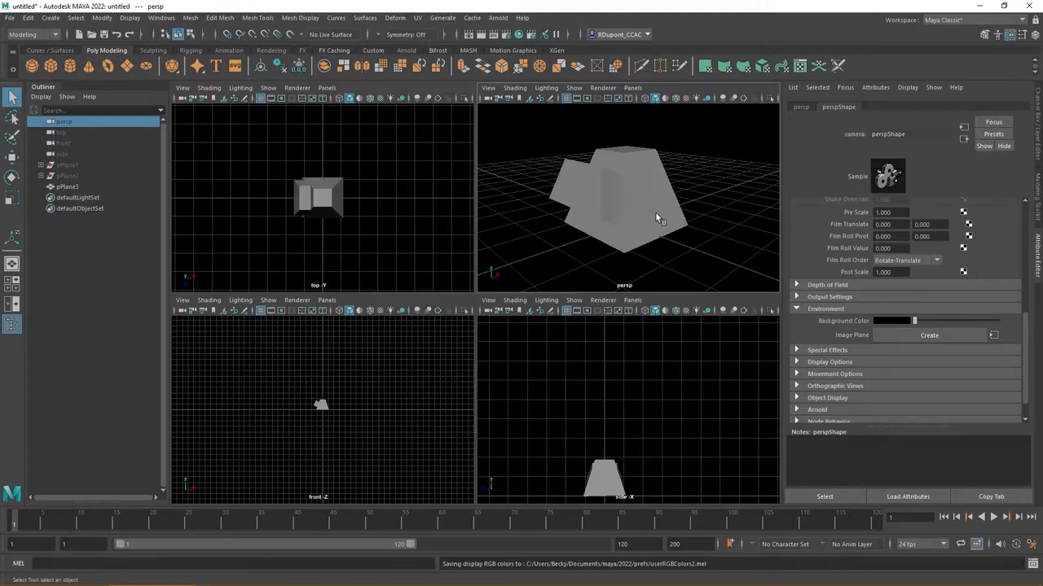
mouse_move(584, 187)
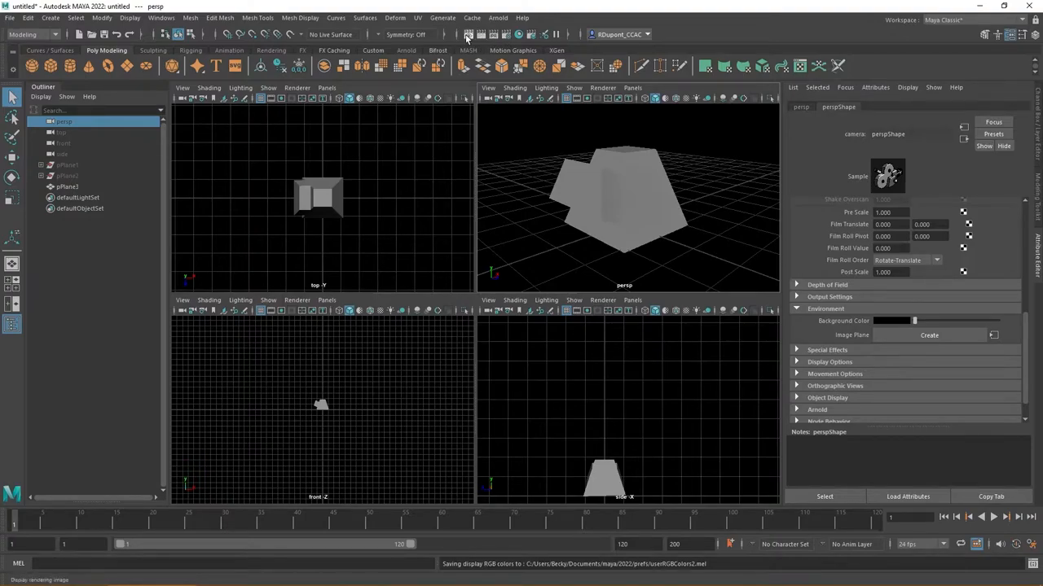
mouse_move(469, 34)
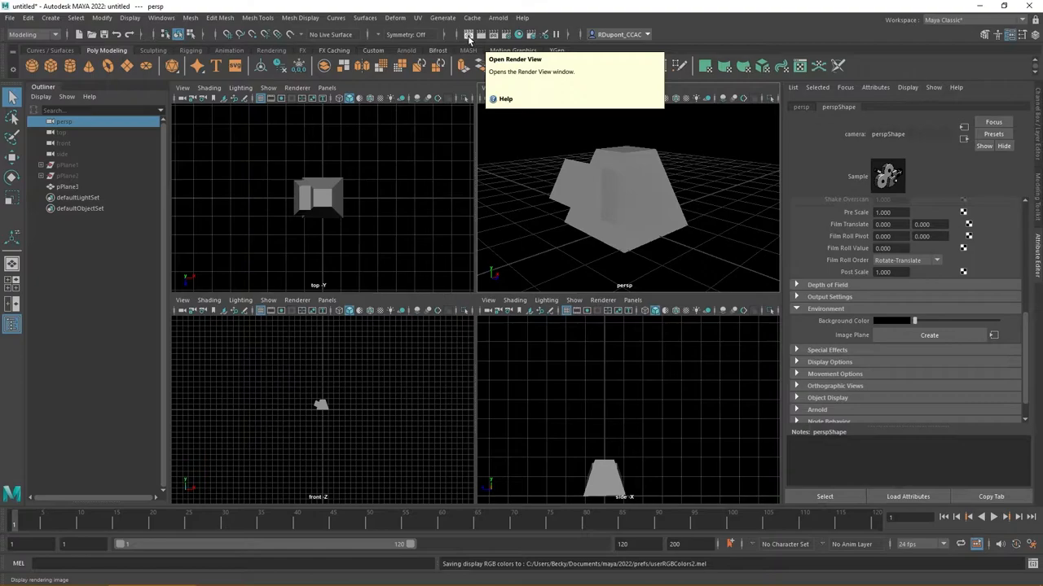
mouse_move(482, 34)
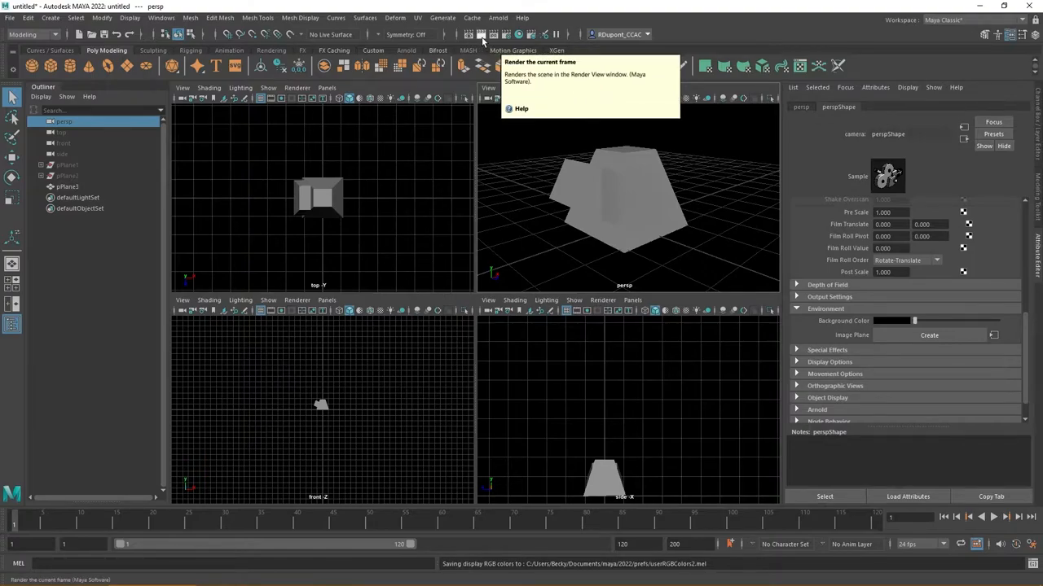
mouse_move(495, 35)
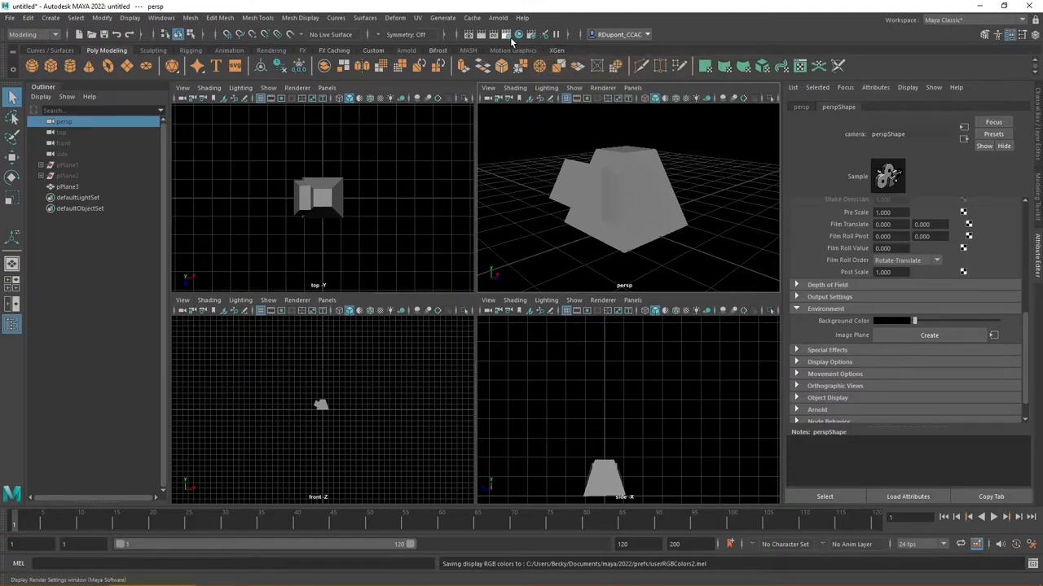
mouse_move(470, 34)
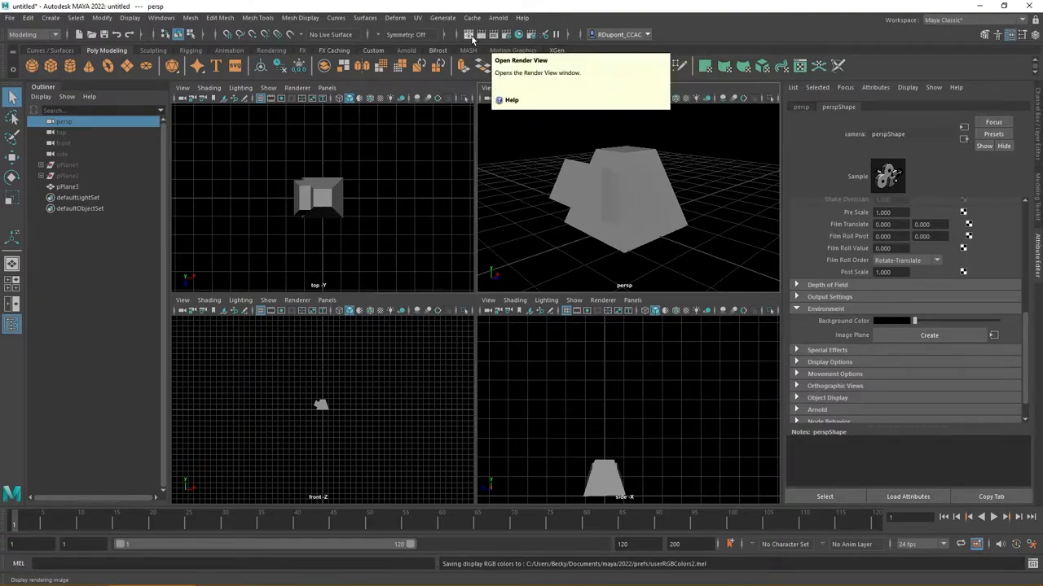
Show the earlier block-on-green render in Render View and review the renderer choices, keeping Maya Software.
click(469, 34)
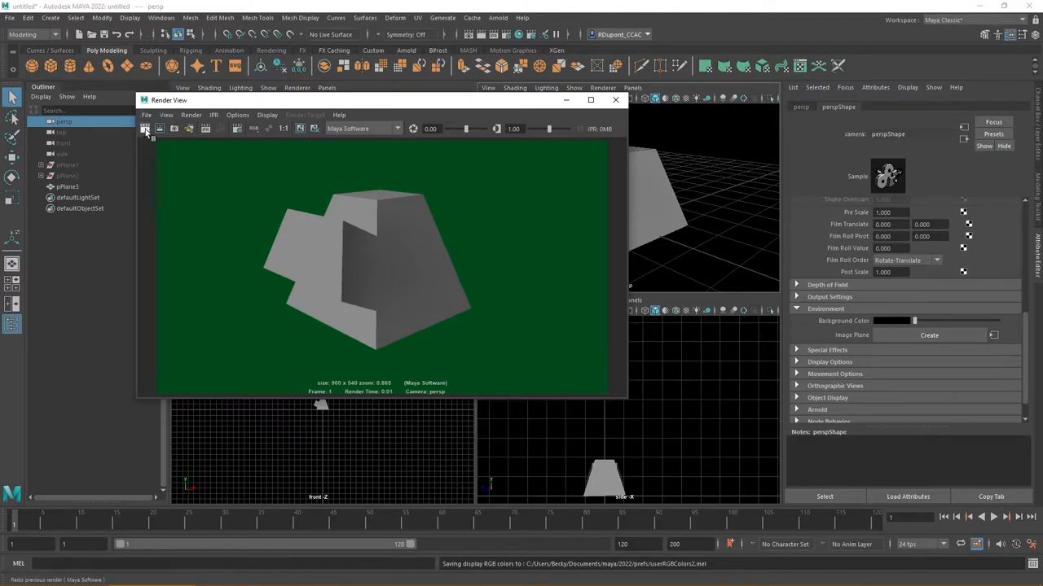
mouse_move(145, 129)
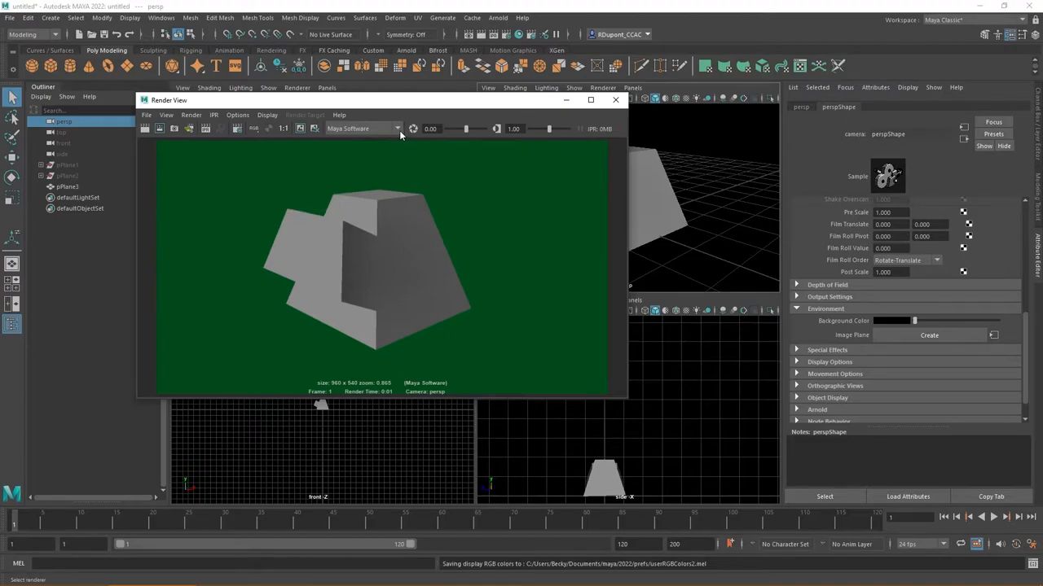
click(362, 129)
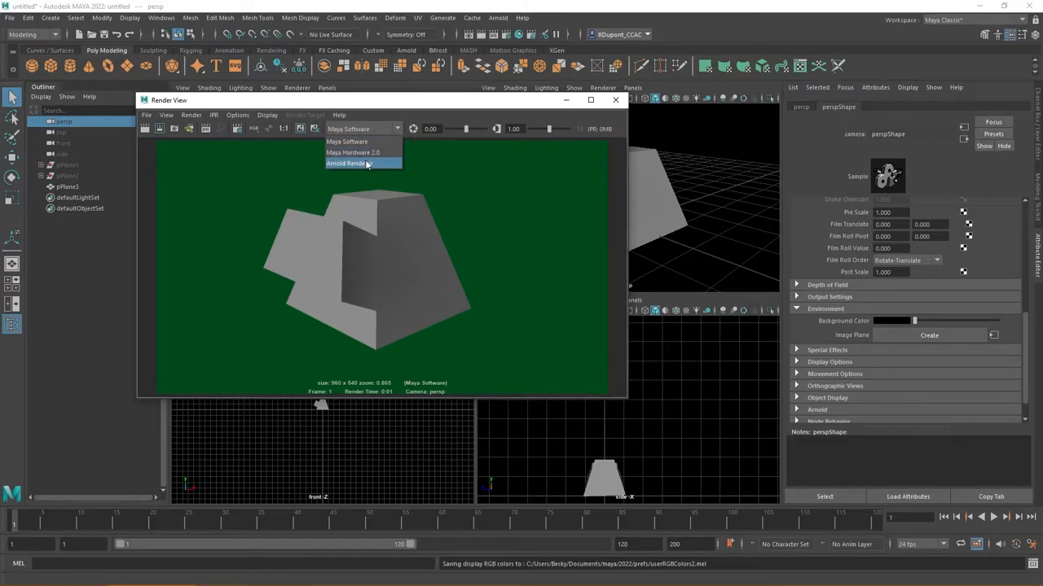
mouse_move(365, 153)
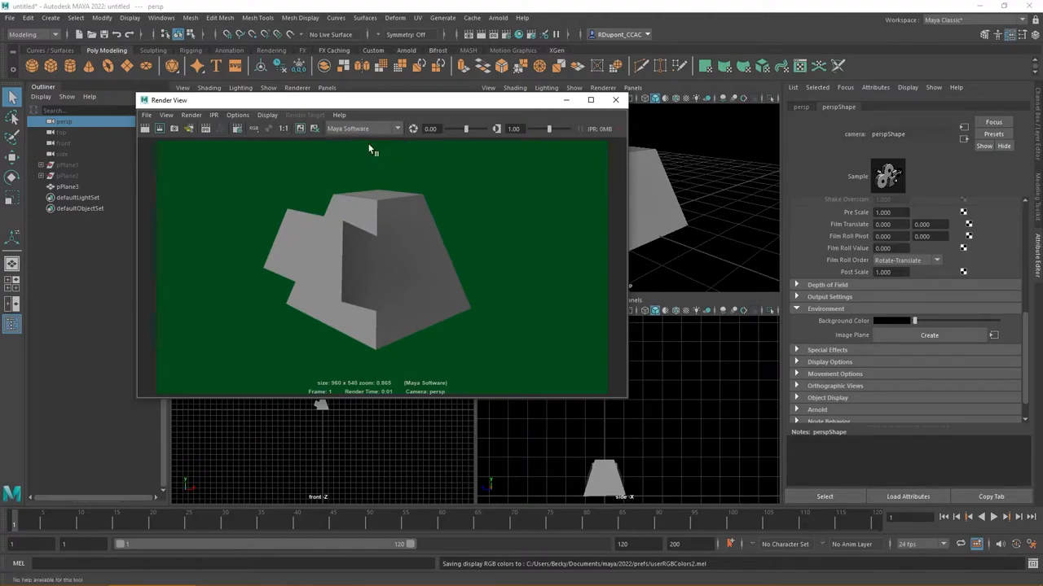
mouse_move(371, 132)
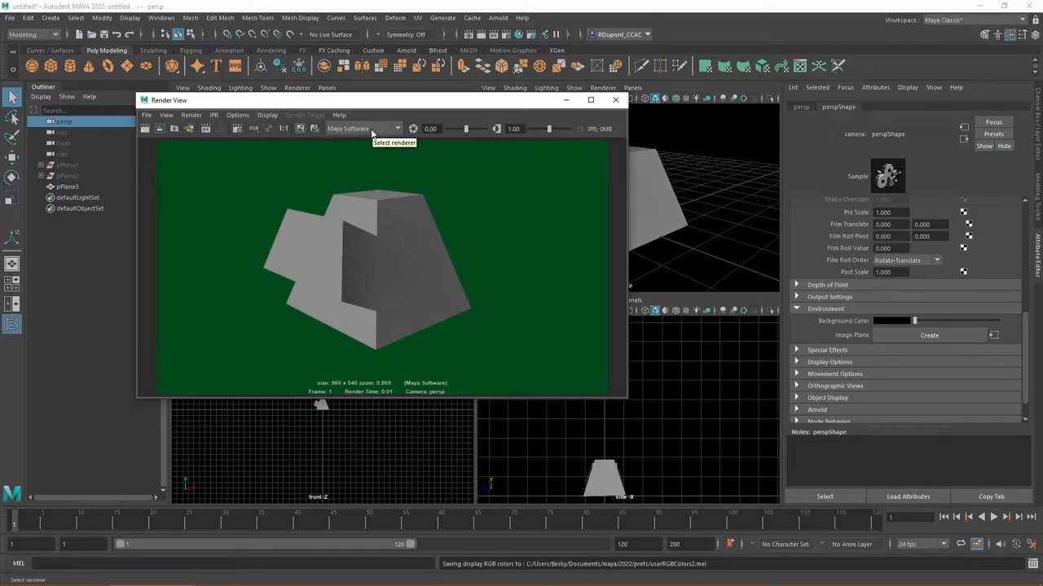
Re-render the current frame so the gray block shows on black, then close Render View.
click(160, 128)
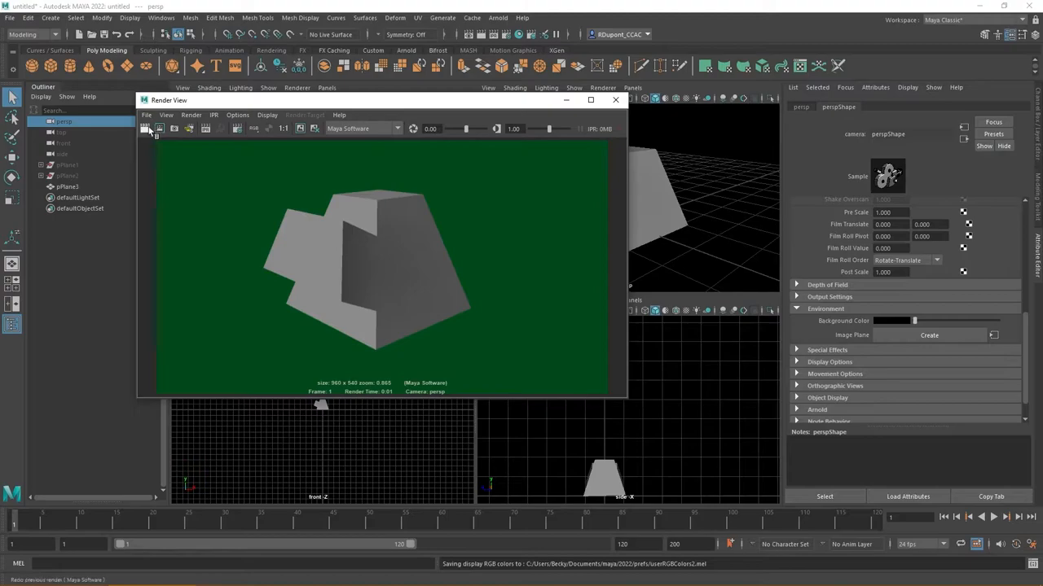
click(147, 129)
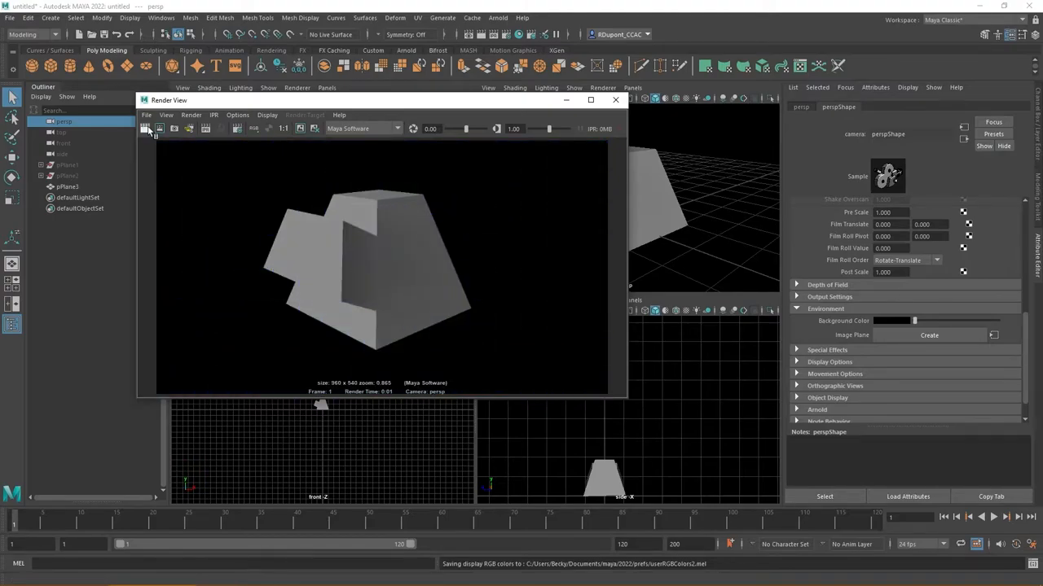
mouse_move(146, 128)
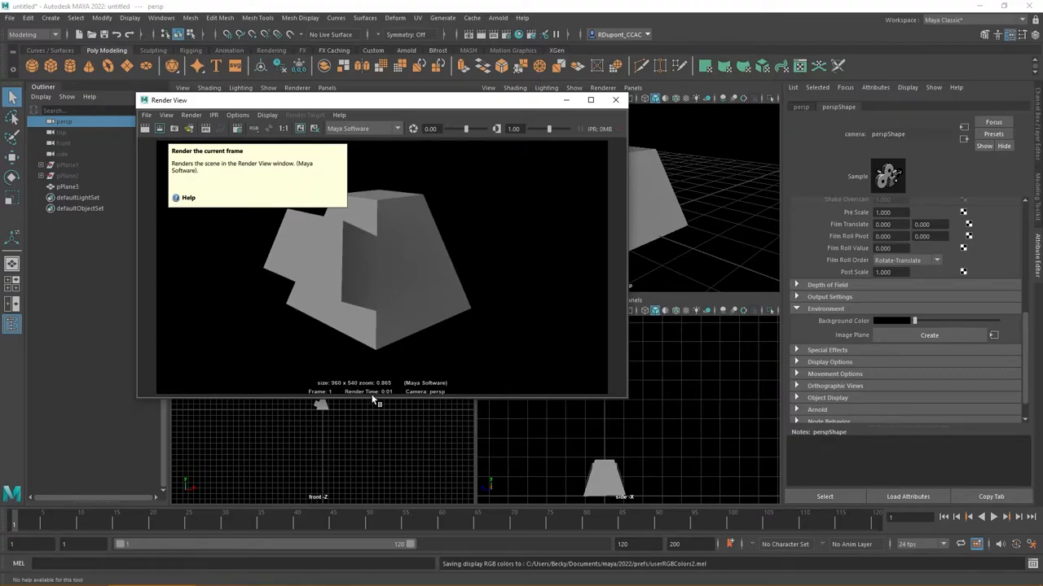
mouse_move(417, 399)
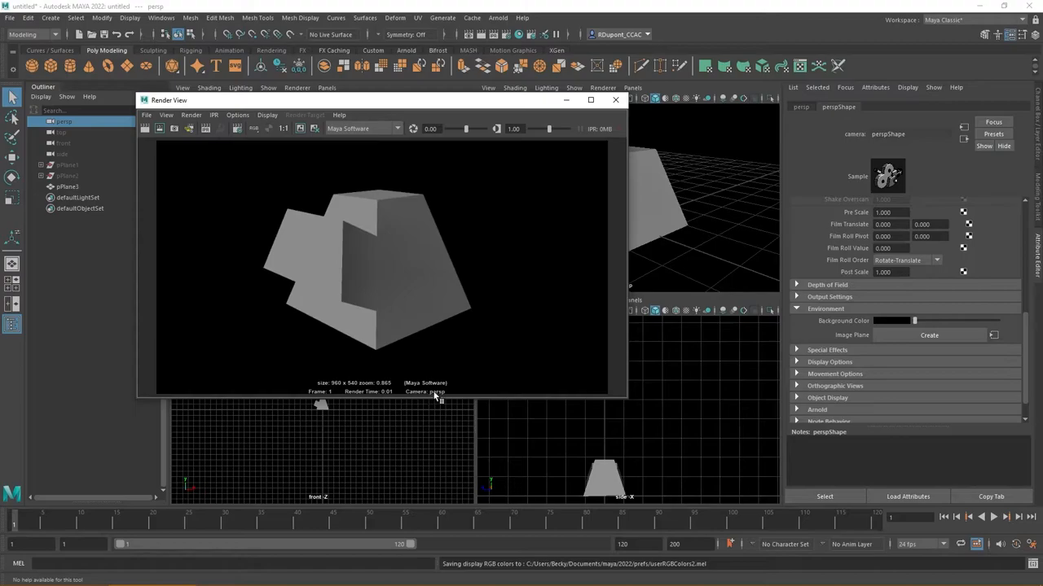
mouse_move(635, 166)
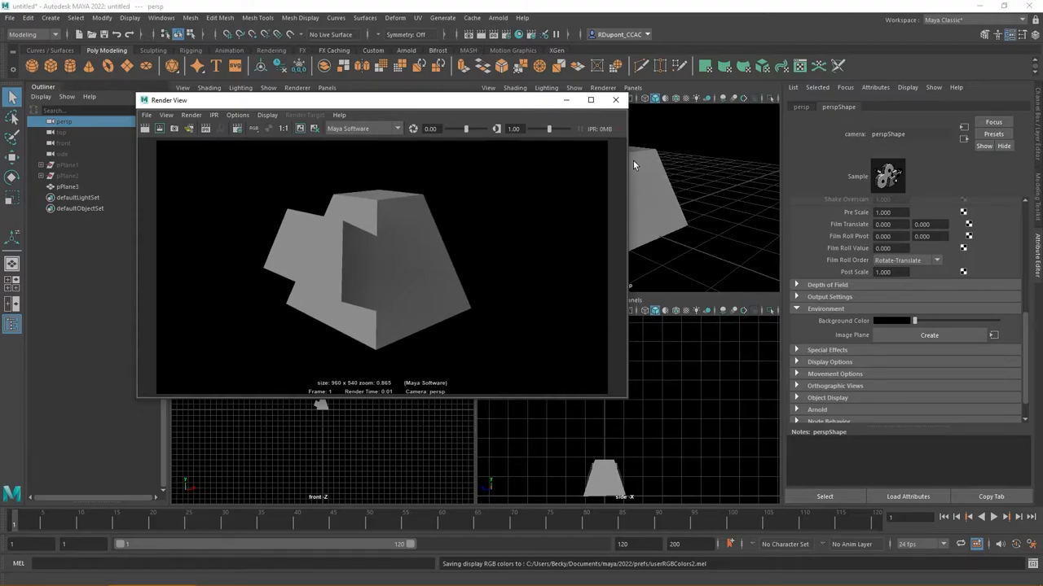
mouse_move(618, 112)
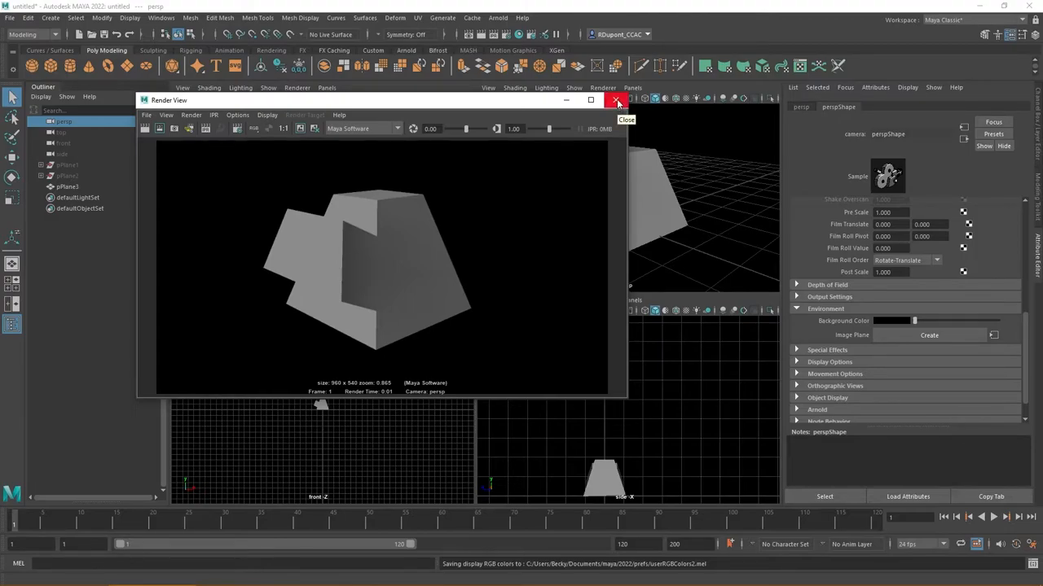
click(616, 99)
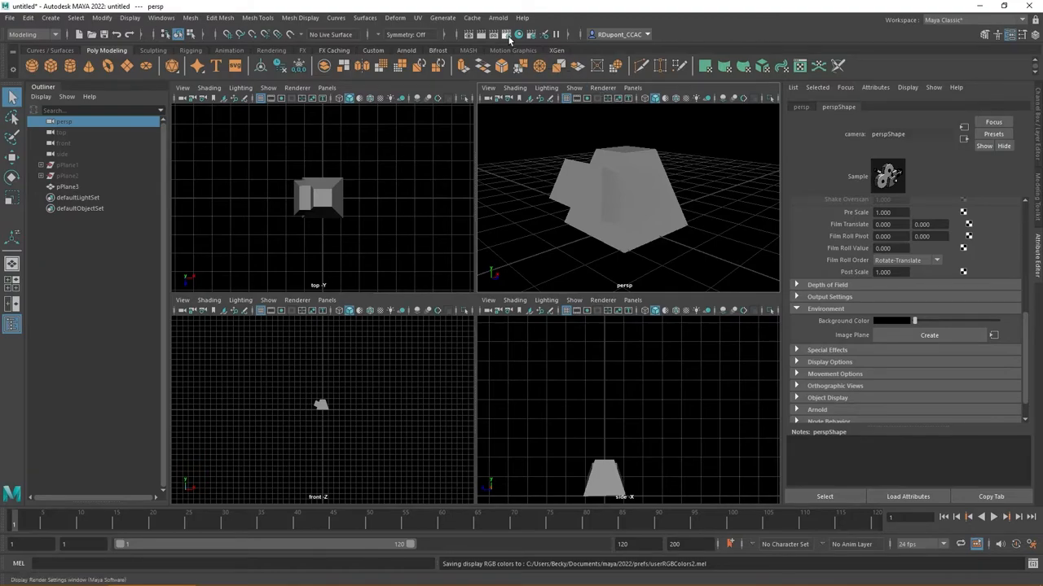
Bring up the Render Settings window for the Maya Software renderer.
click(507, 34)
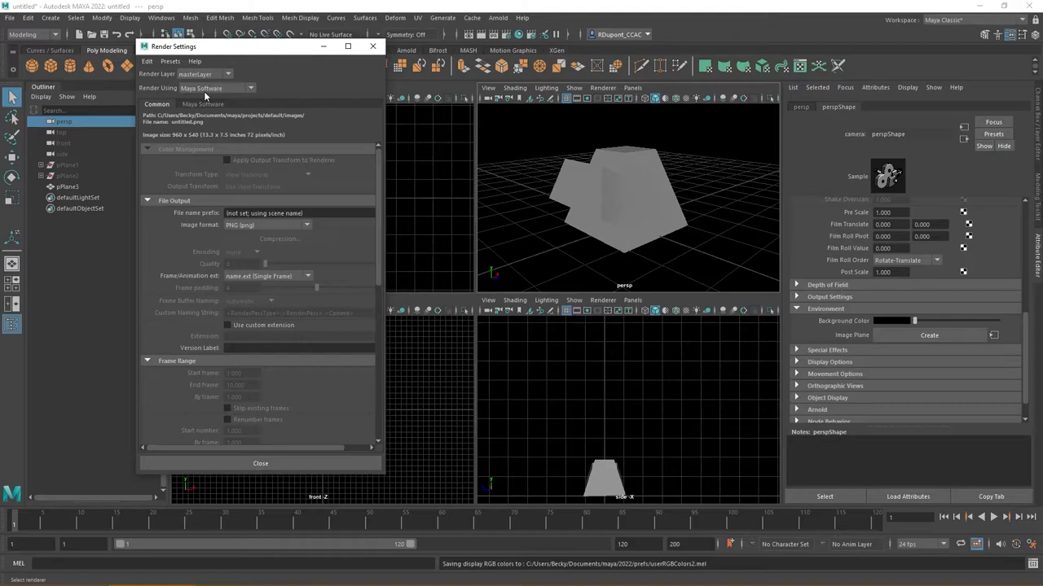
mouse_move(215, 88)
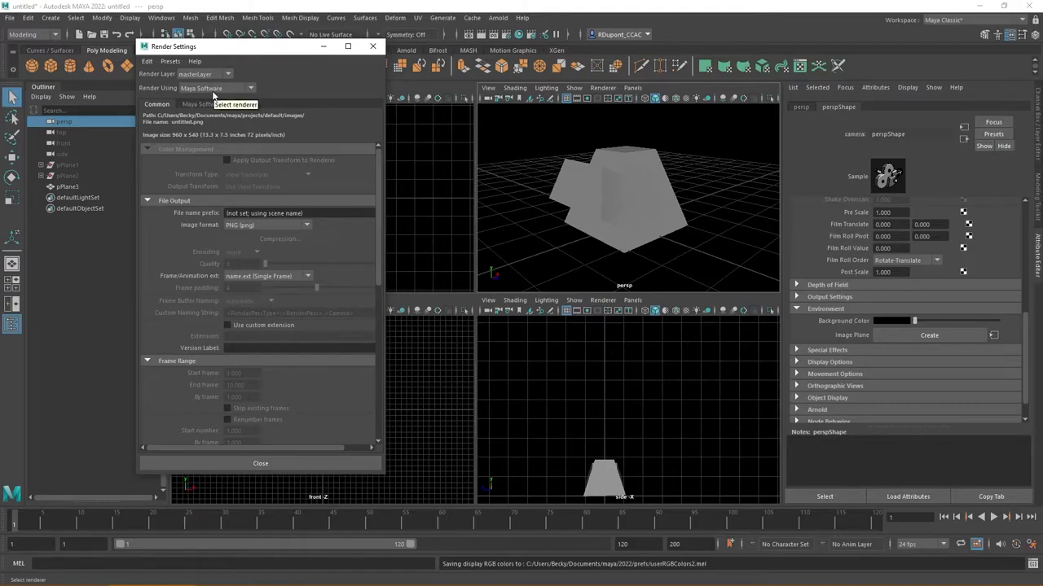
mouse_move(172, 107)
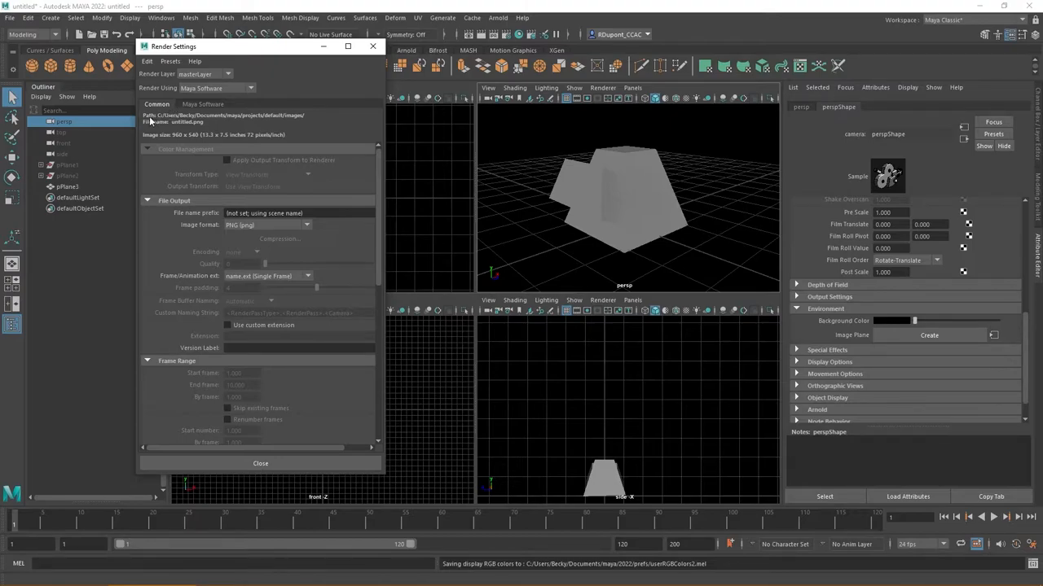
mouse_move(257, 123)
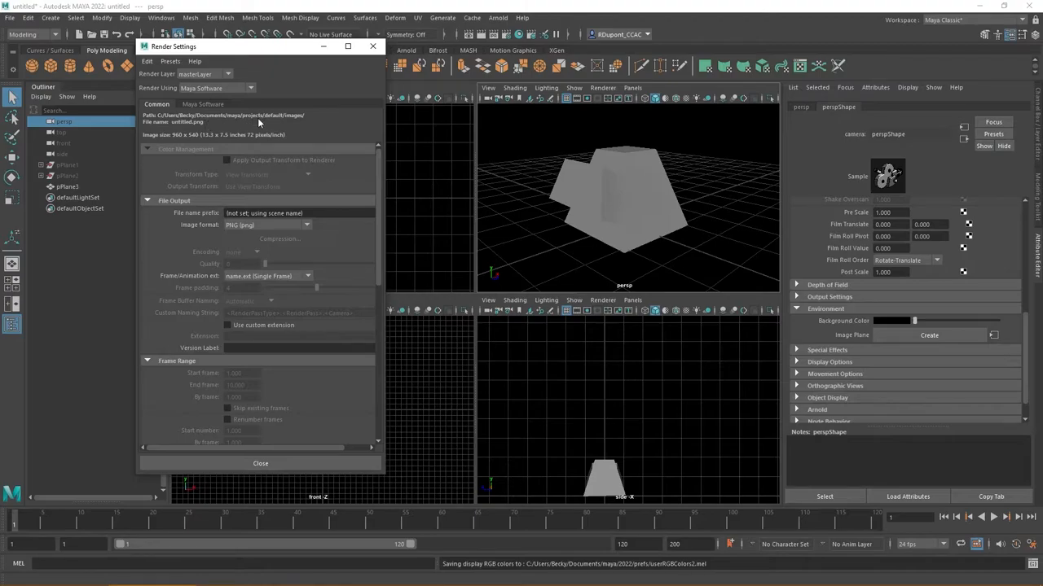
mouse_move(292, 122)
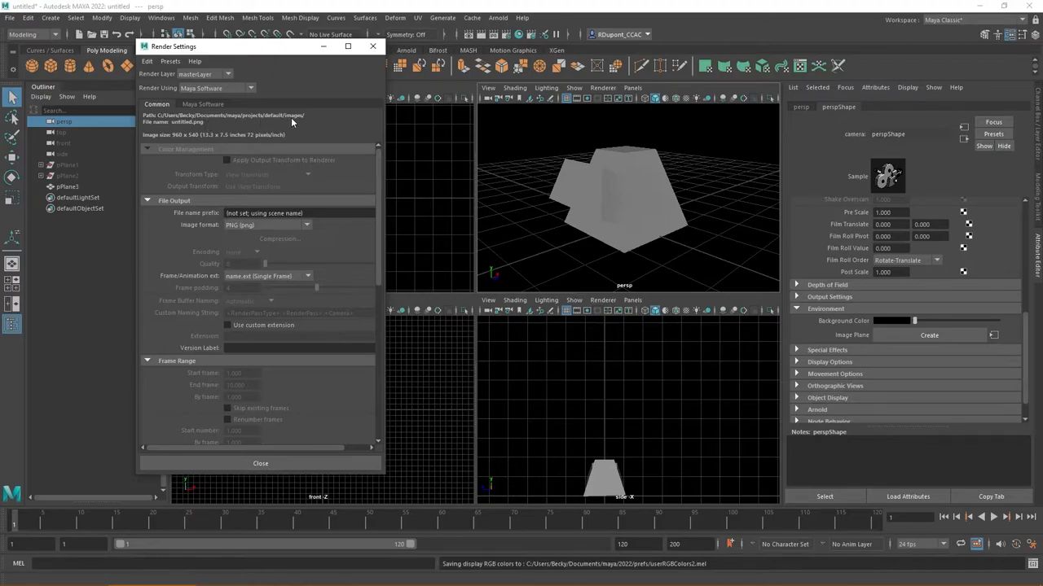
mouse_move(254, 122)
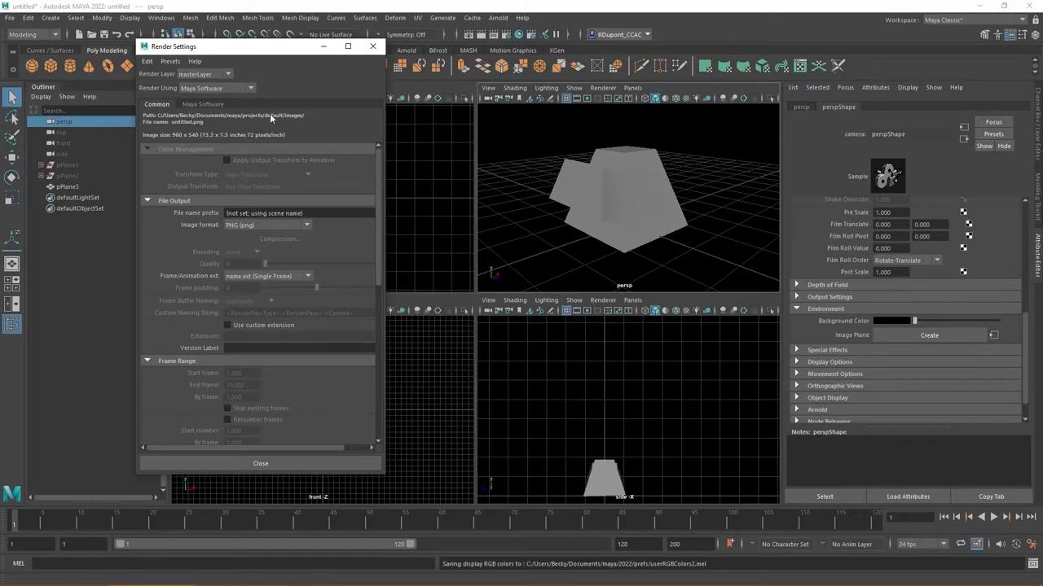
mouse_move(291, 121)
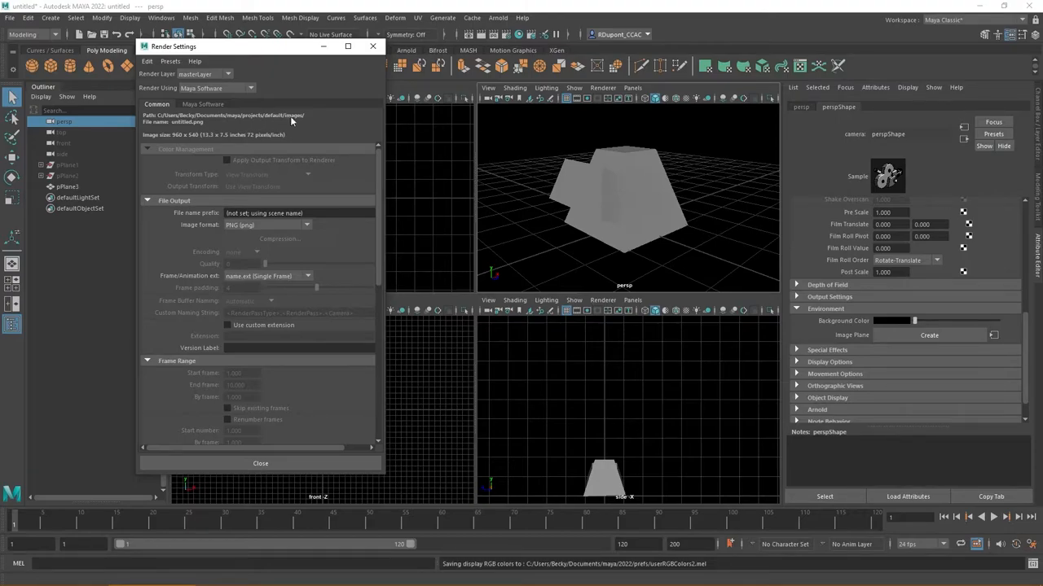
mouse_move(280, 122)
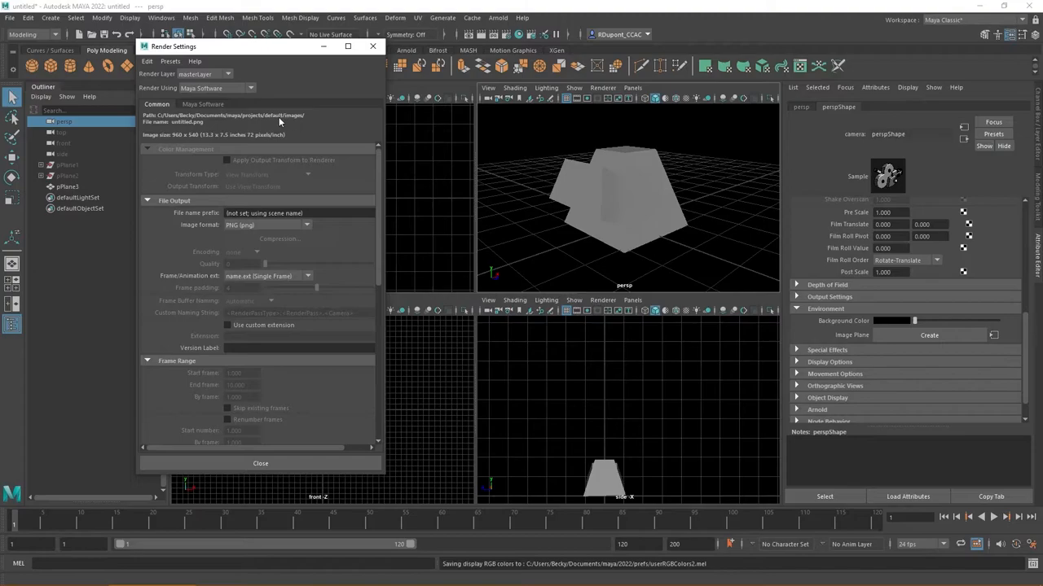
mouse_move(292, 122)
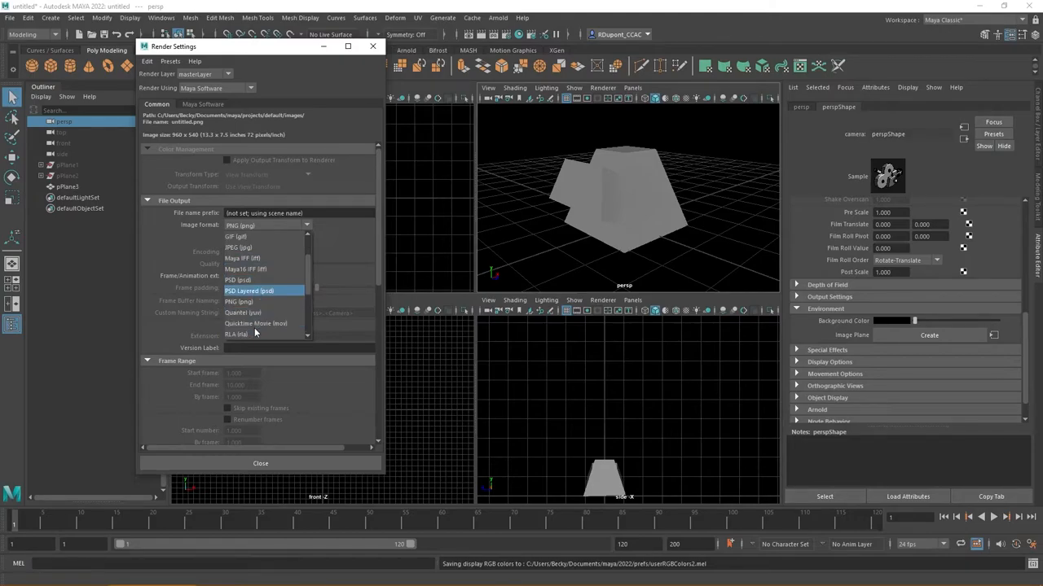
scroll(down, 3)
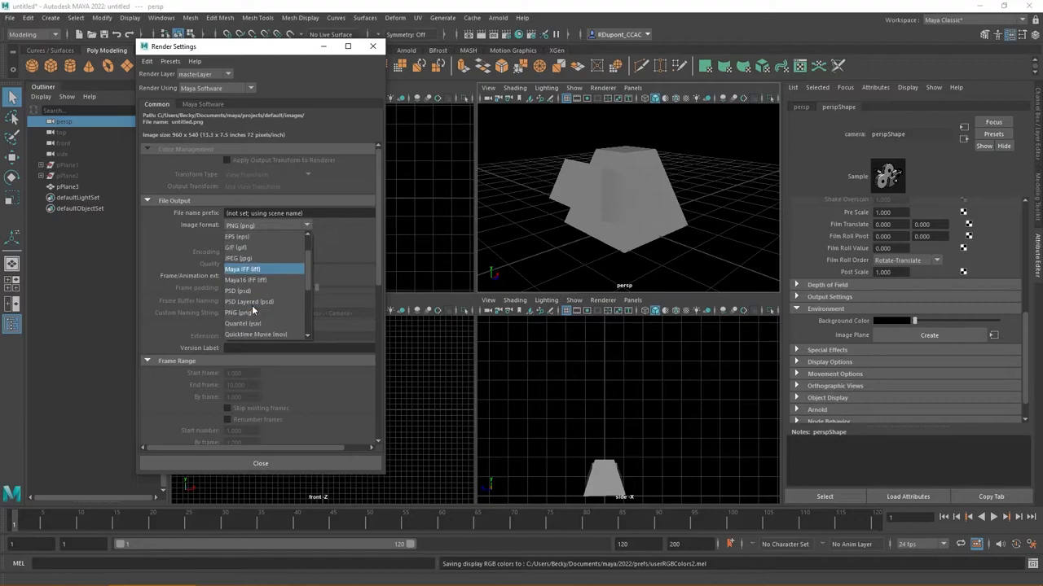
click(240, 313)
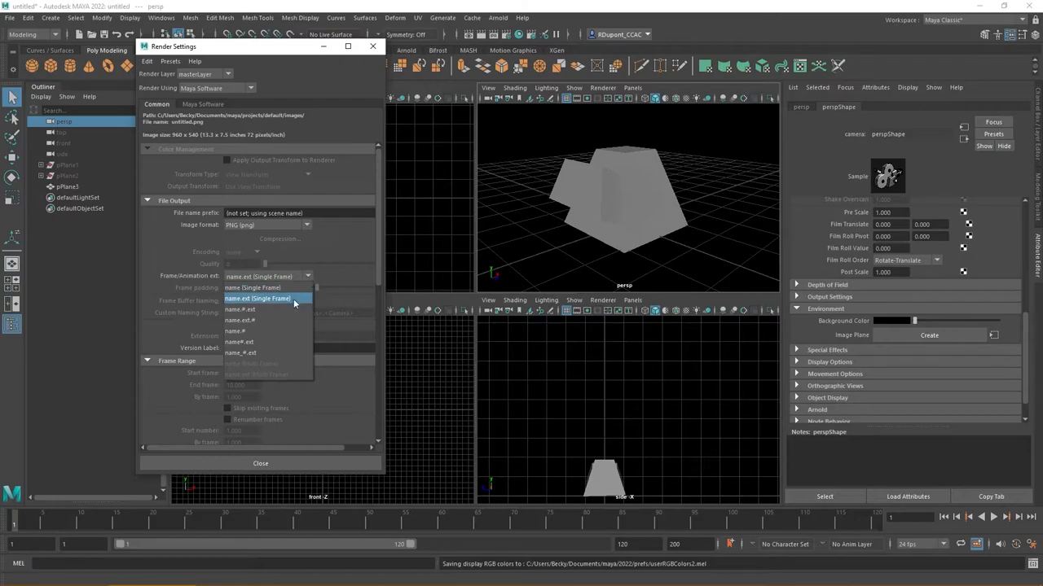
click(258, 300)
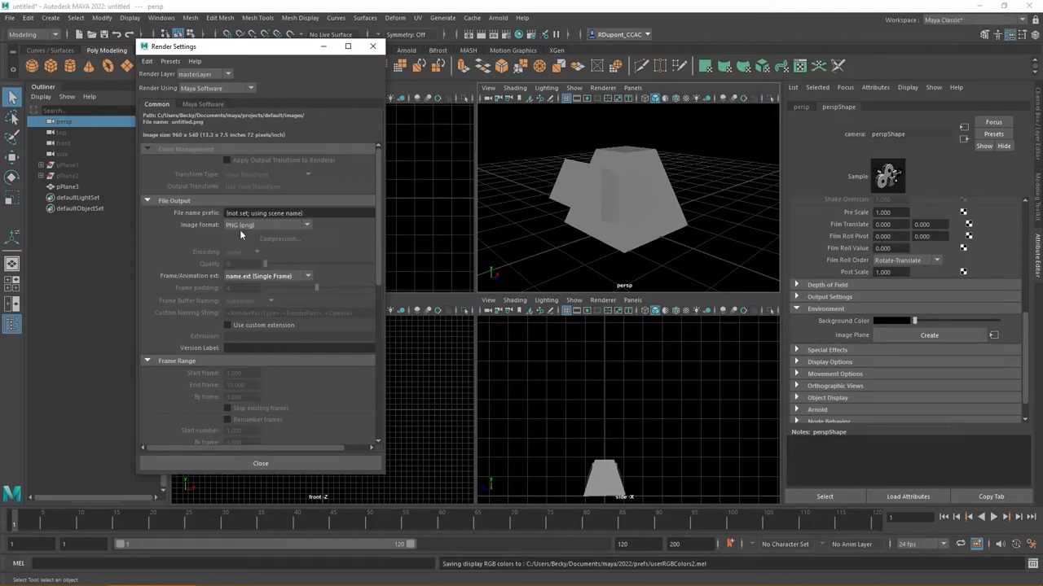
scroll(down, 3)
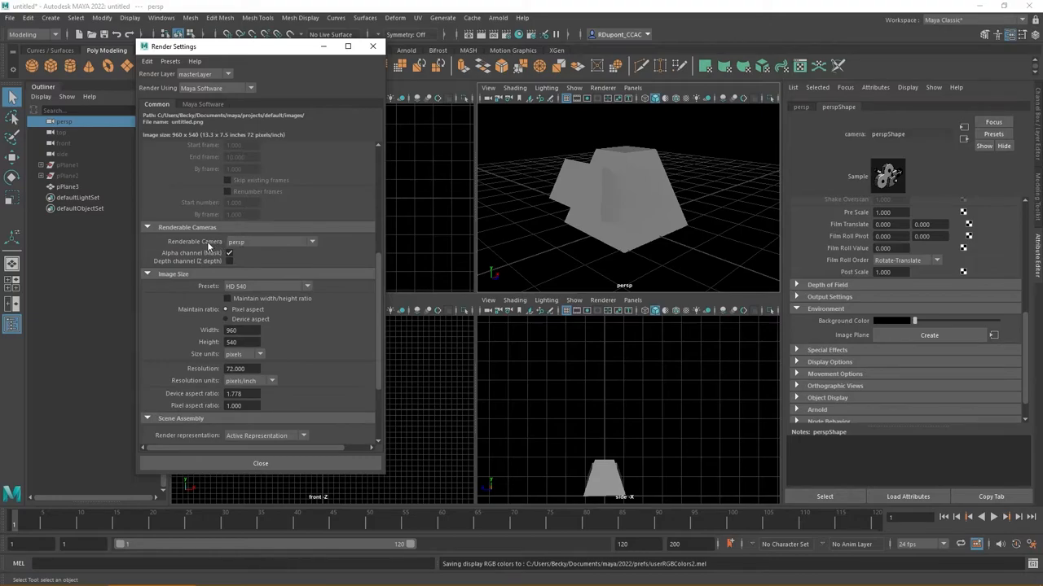
mouse_move(182, 232)
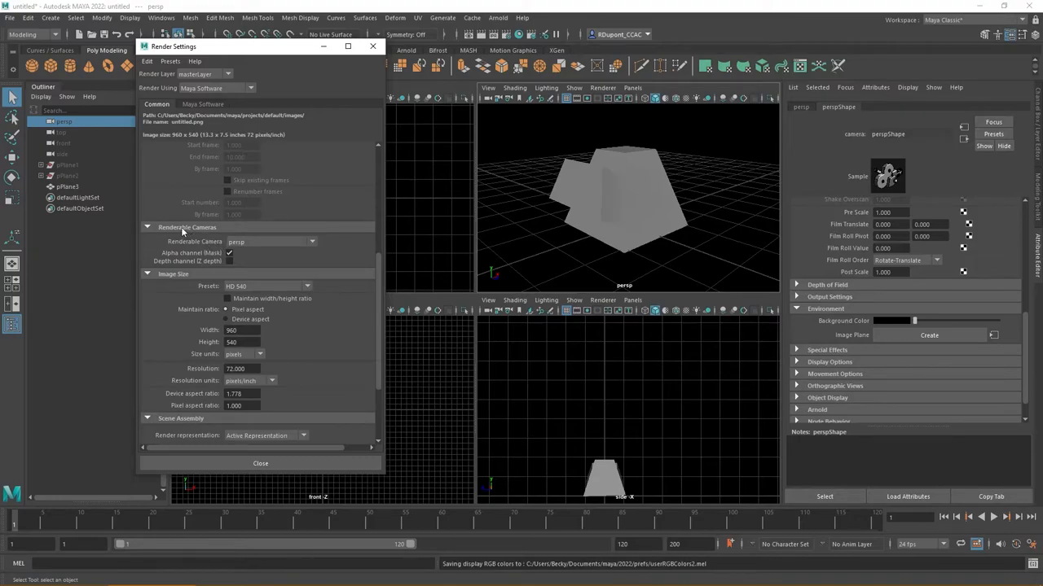
mouse_move(231, 248)
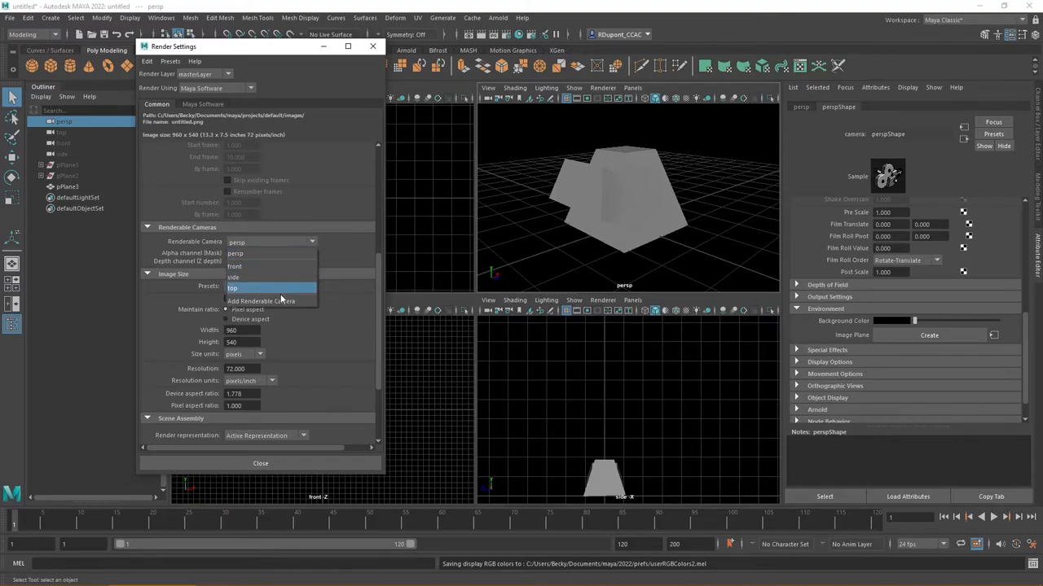
mouse_move(285, 300)
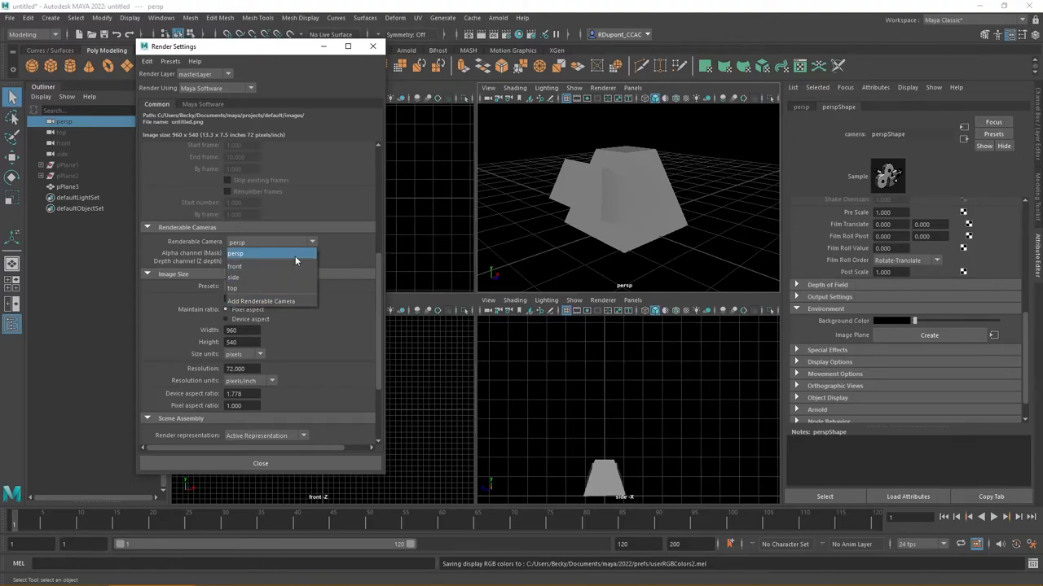
Keep persp as the renderable camera in the Common settings, image size HD 540.
click(234, 252)
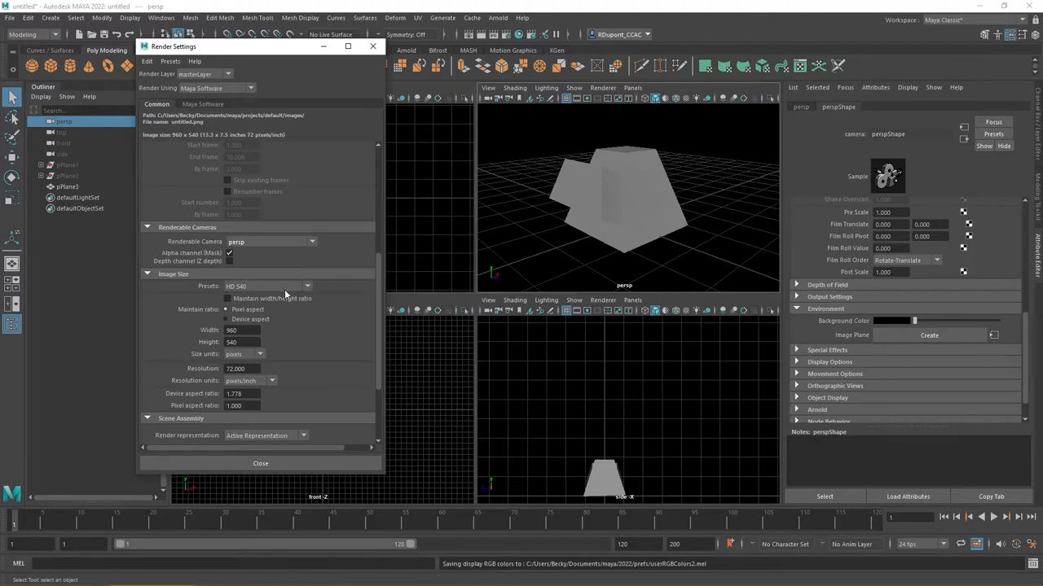
mouse_move(319, 291)
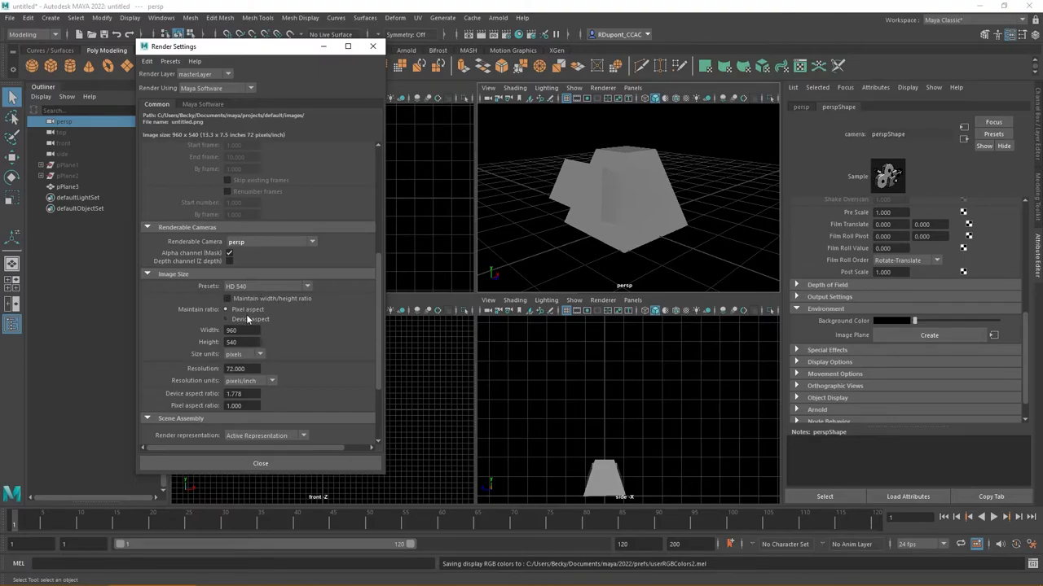
click(224, 318)
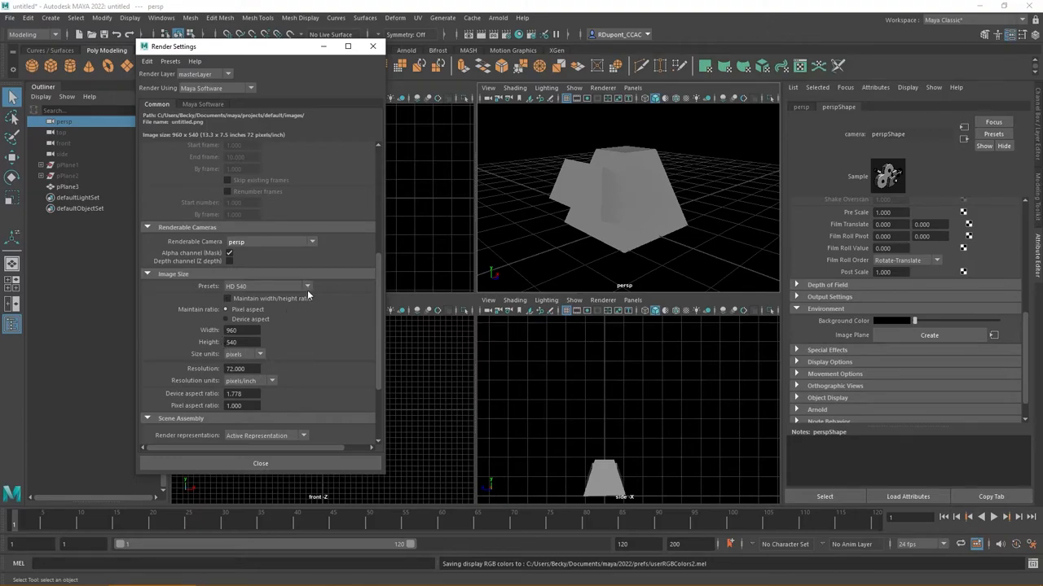
click(306, 286)
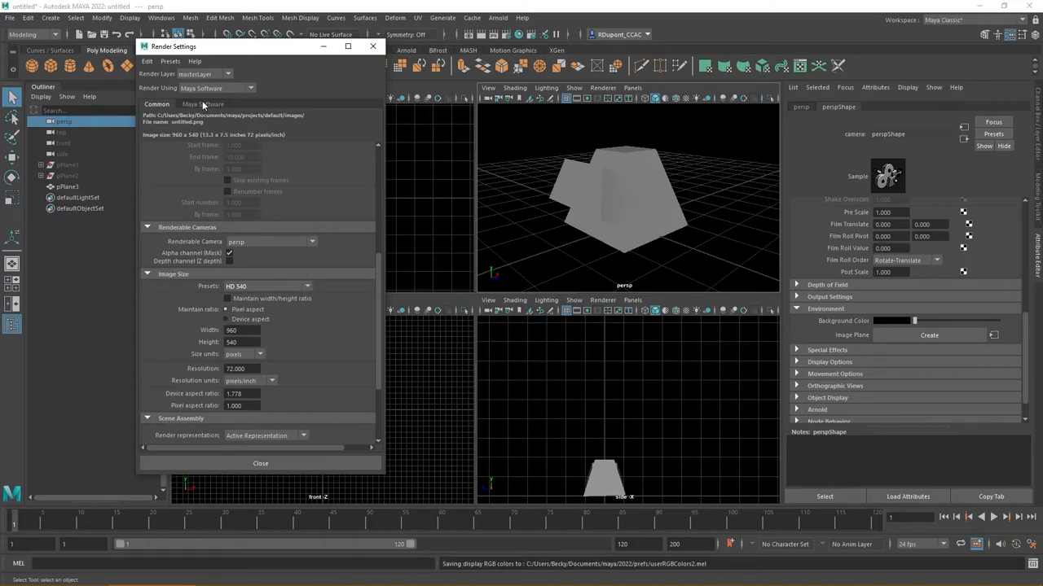
mouse_move(205, 110)
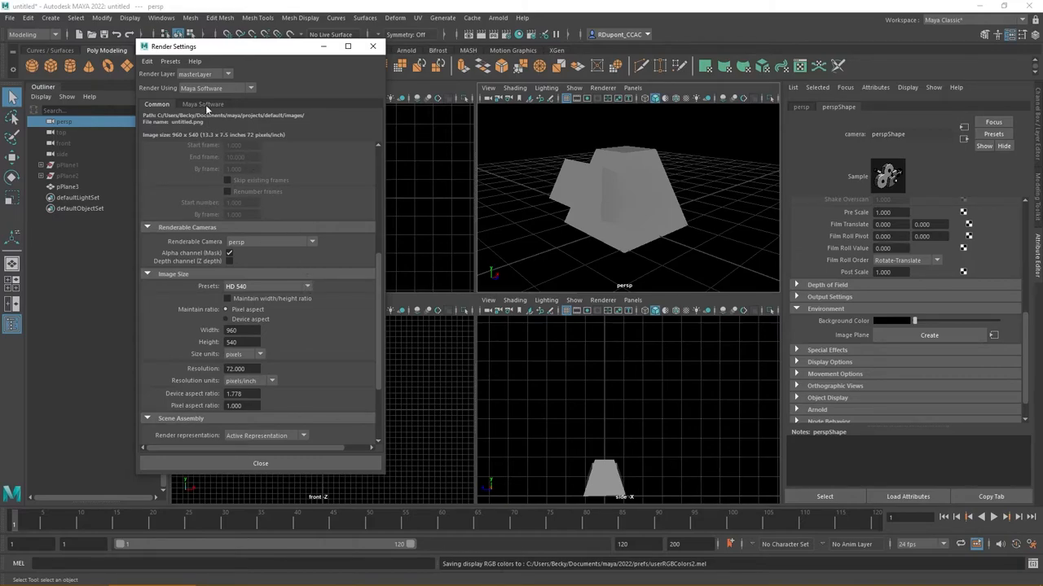
Review the Maya Software anti-aliasing quality (left at Custom) and close Render Settings.
click(202, 104)
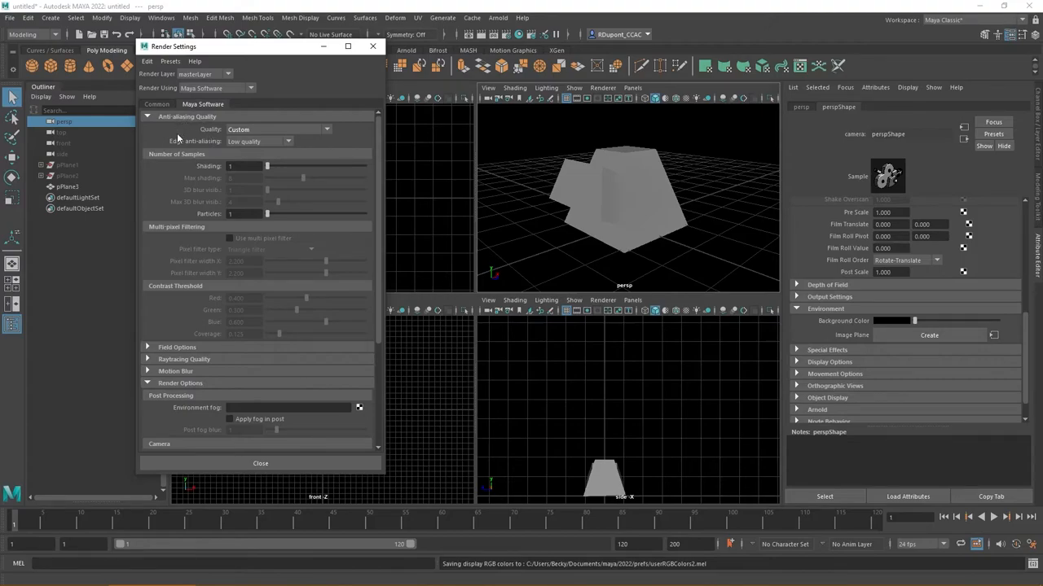
mouse_move(182, 189)
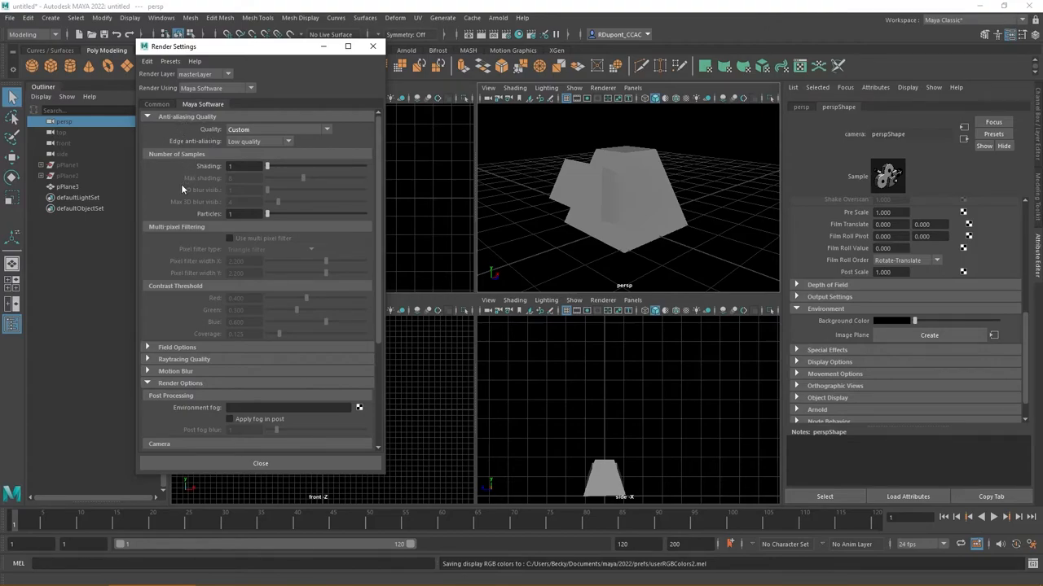
mouse_move(184, 214)
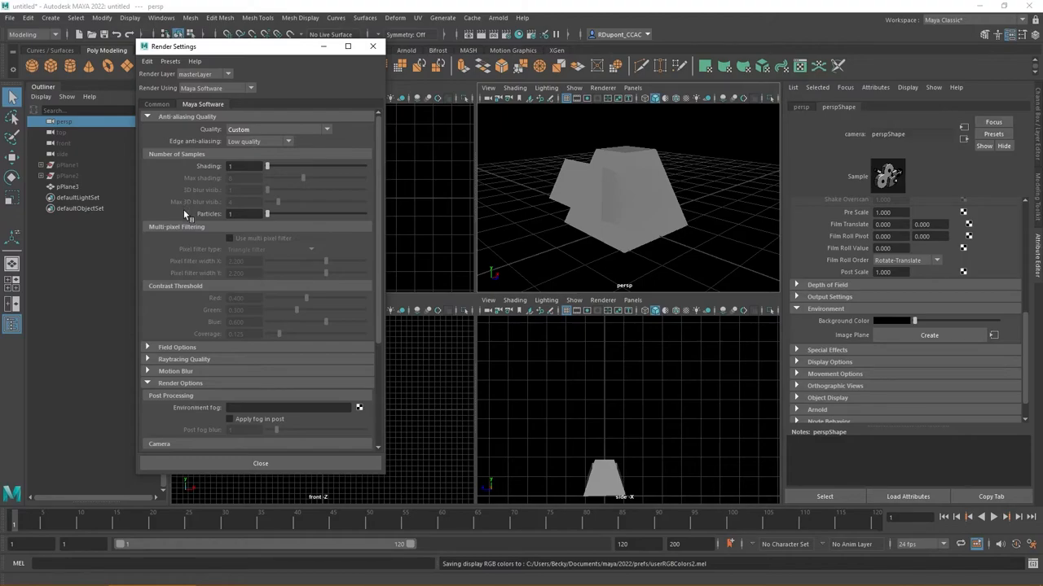
scroll(down, 3)
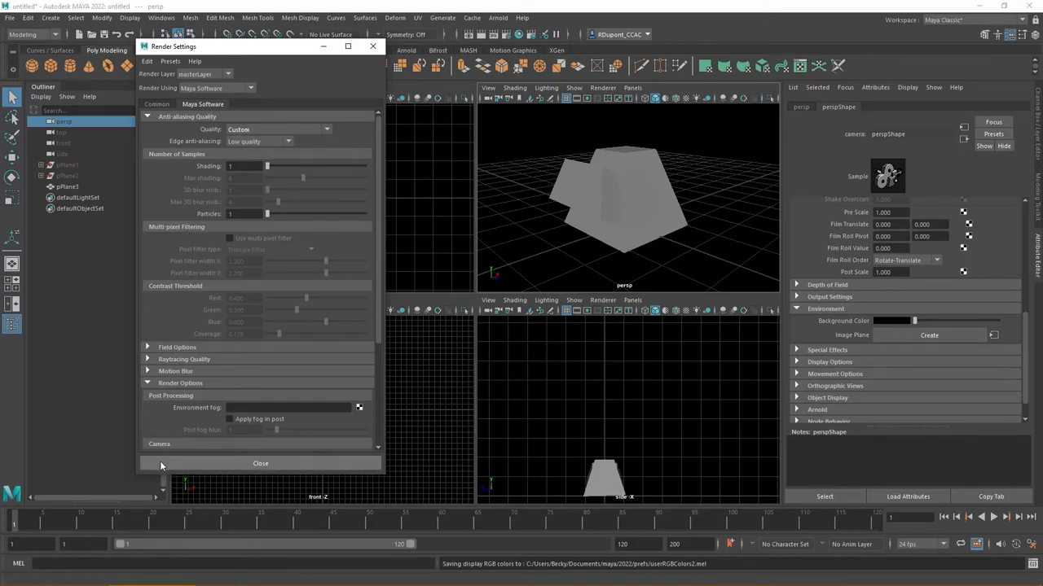
click(261, 462)
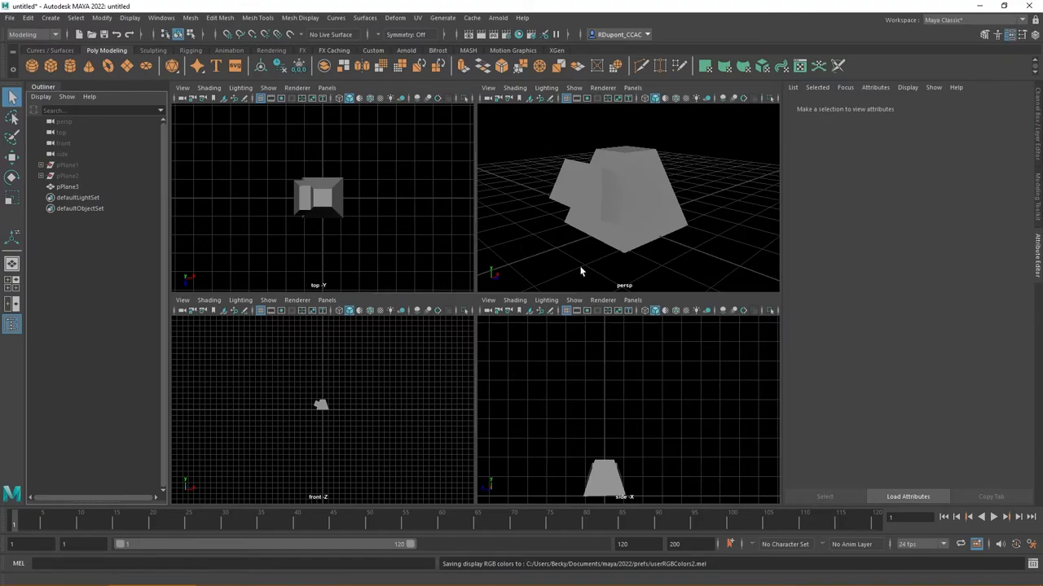
mouse_move(481, 53)
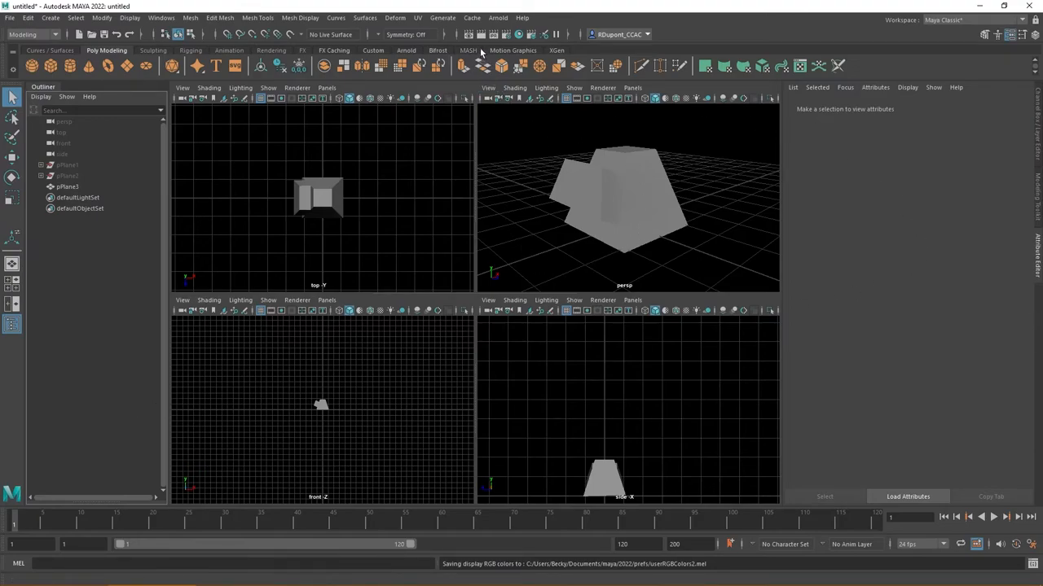
Render the perspective view of the gray block on black, then close the result.
click(470, 34)
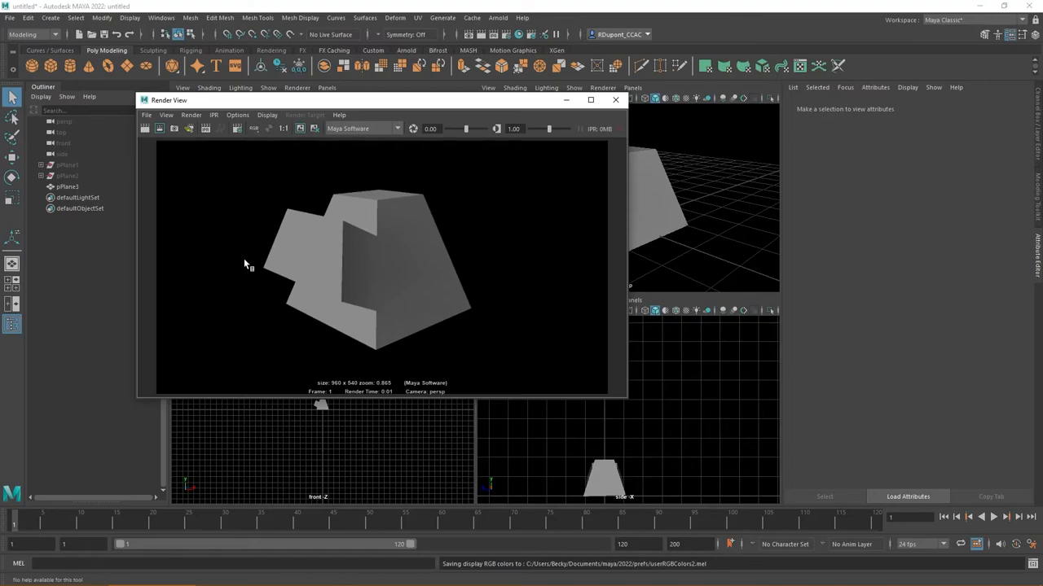
mouse_move(377, 251)
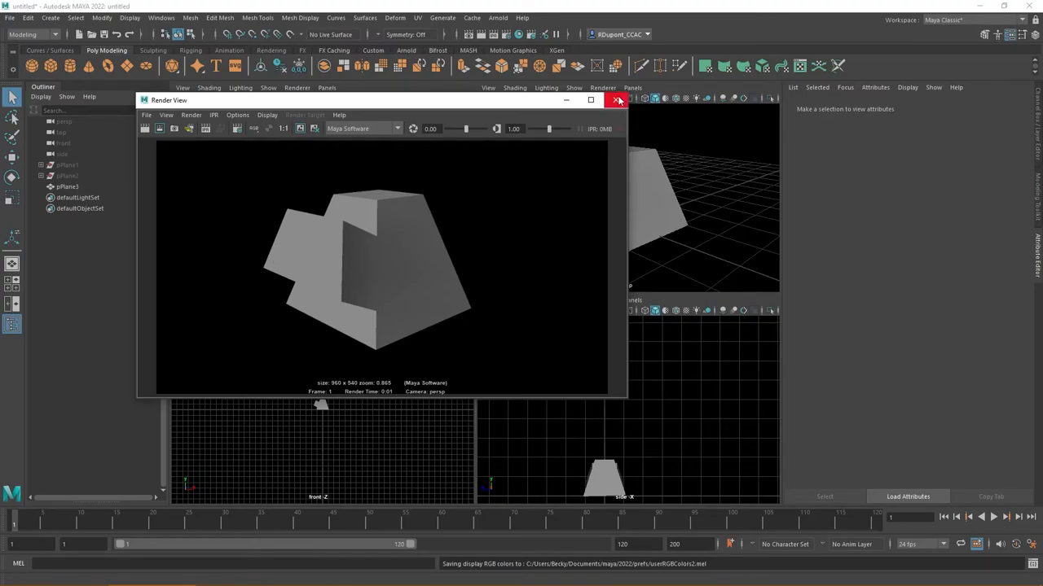
click(618, 99)
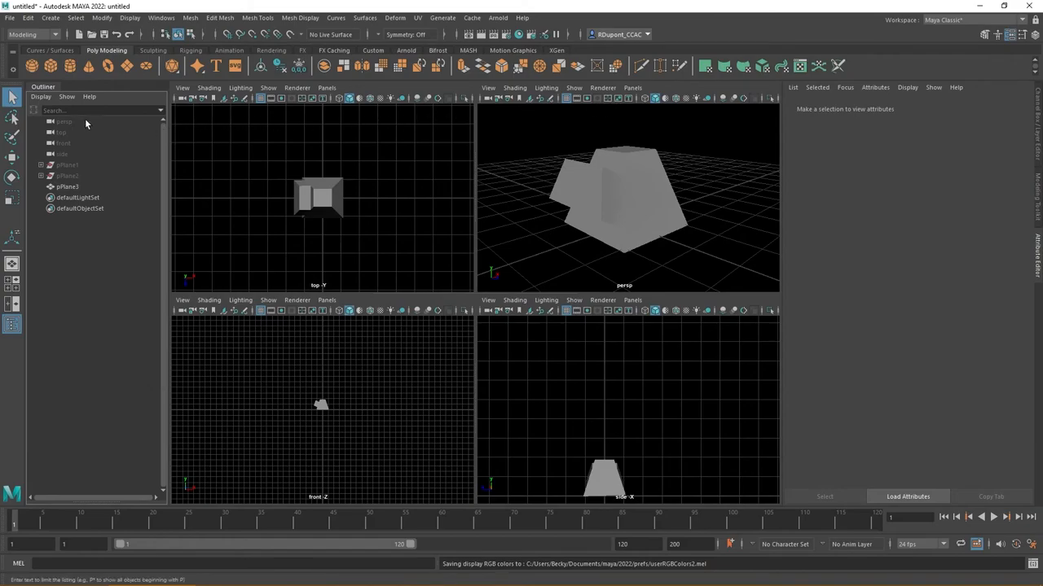
Select the persp camera and show perspShape's Environment section with its black background colour.
click(63, 120)
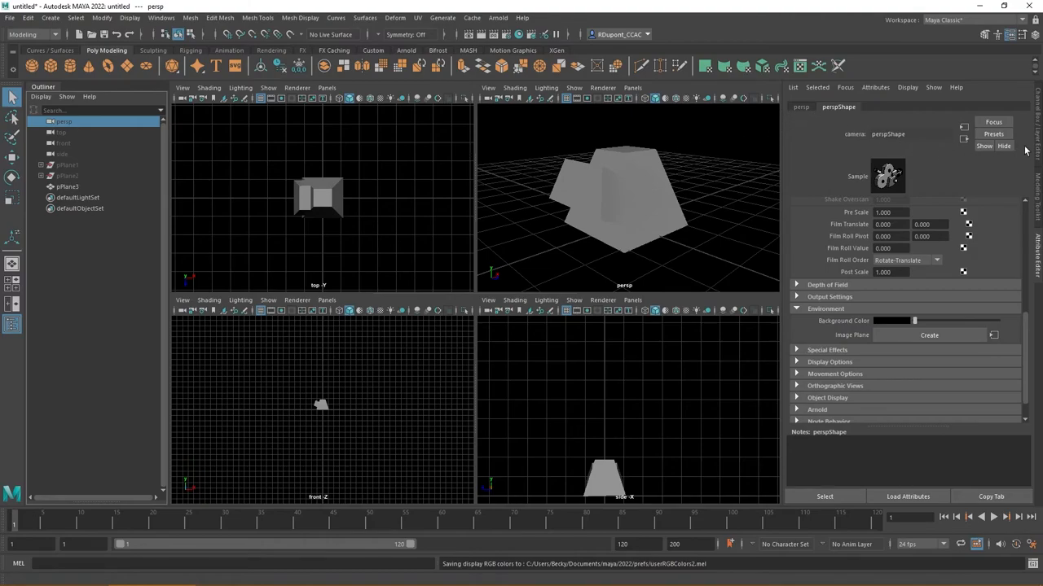
mouse_move(1036, 194)
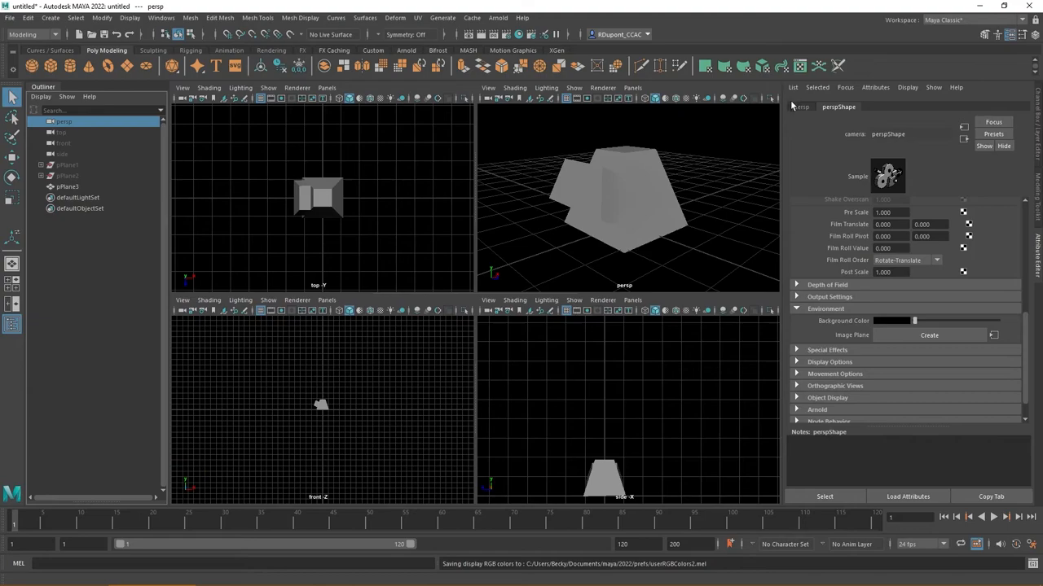
click(802, 108)
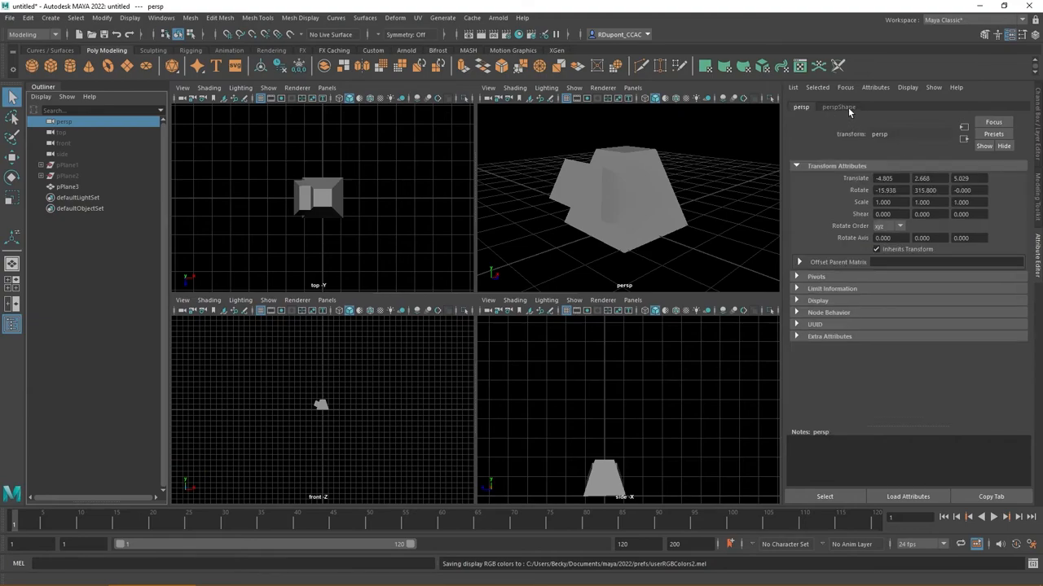
click(837, 107)
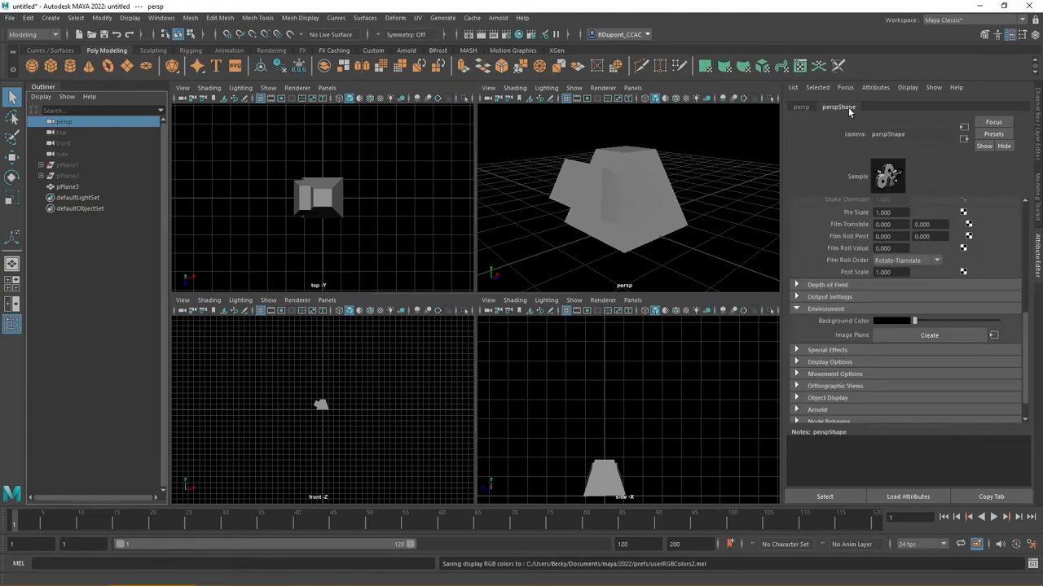
mouse_move(867, 163)
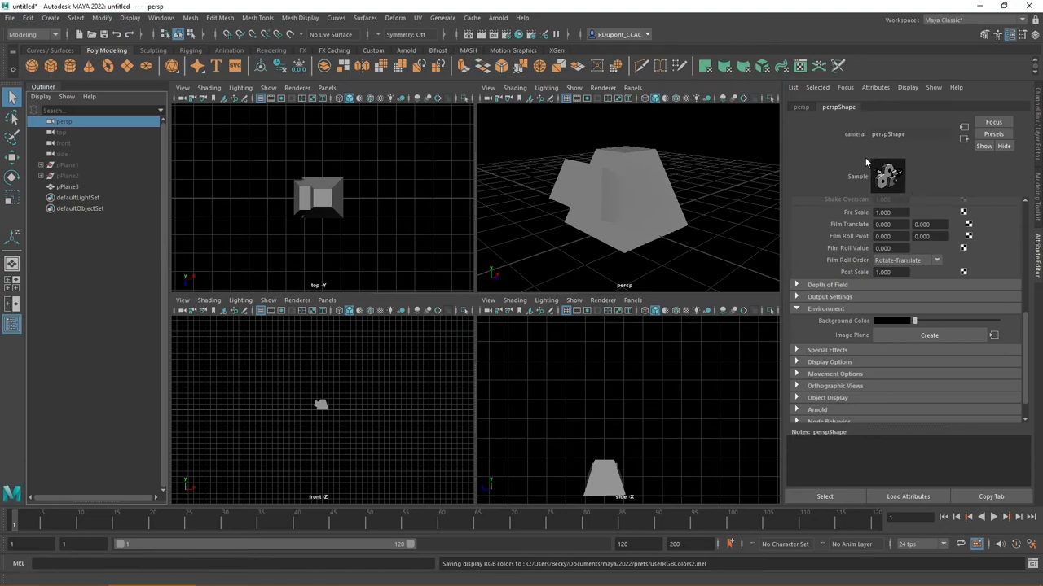
mouse_move(876, 410)
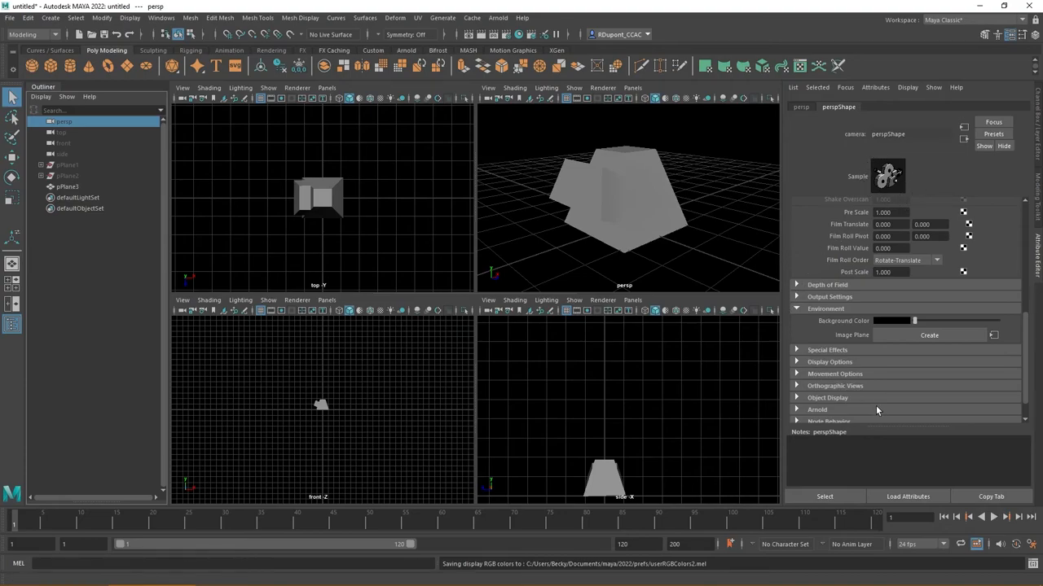
click(797, 310)
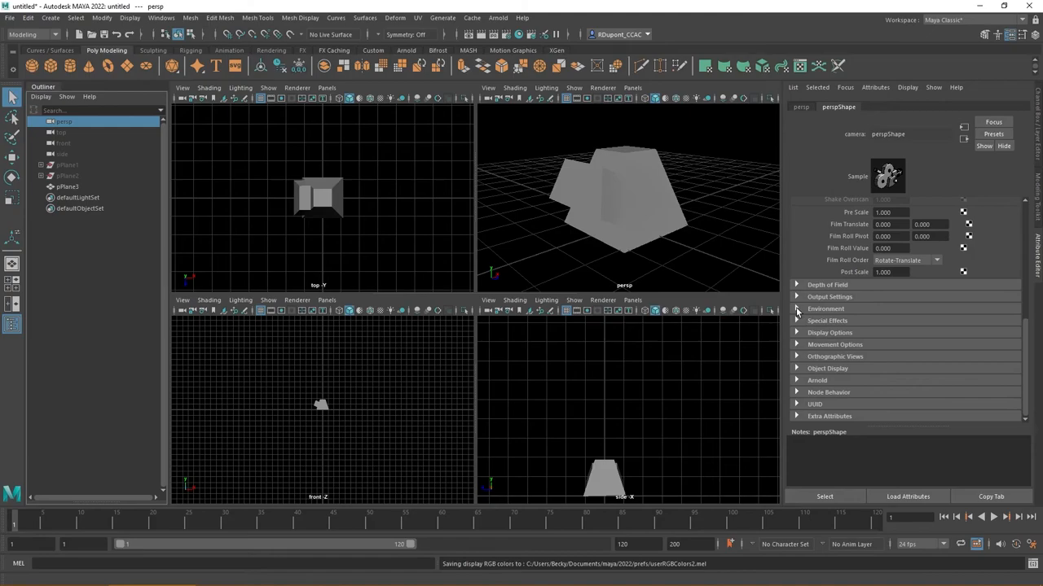
click(797, 310)
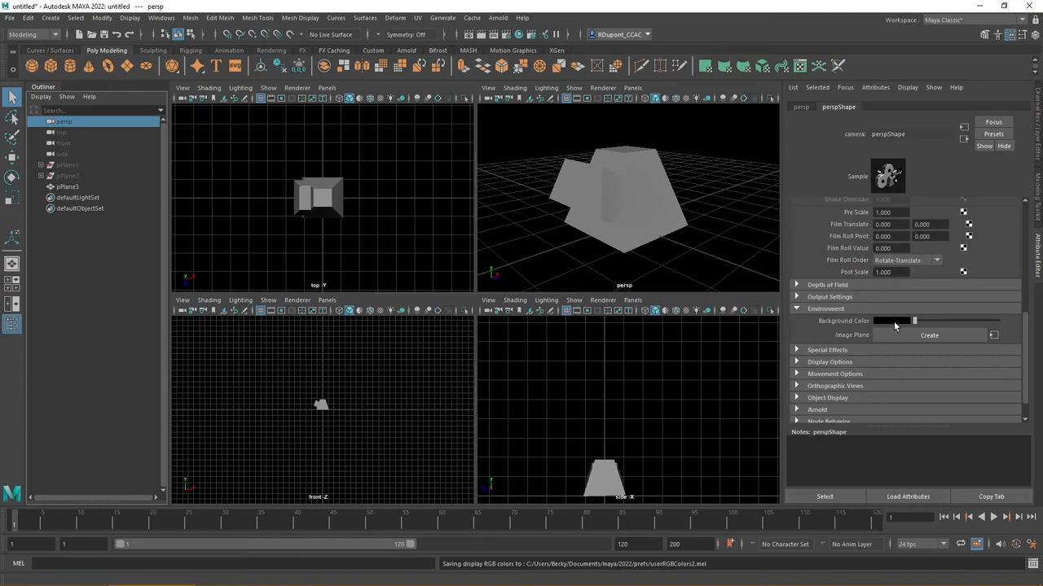
Set the persp camera's Background Color to a rust-orange shade via the colour picker.
click(892, 320)
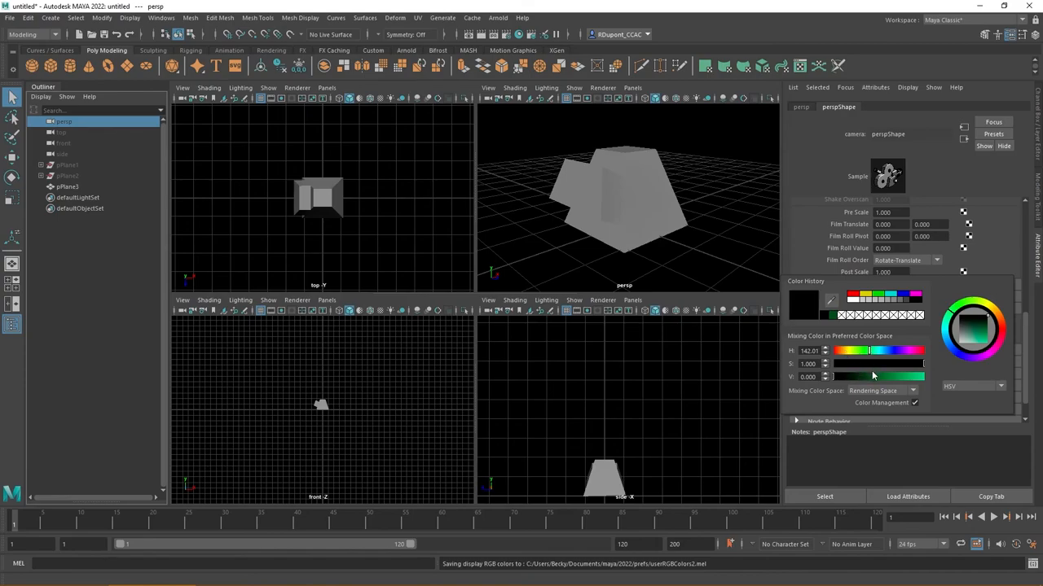
click(843, 350)
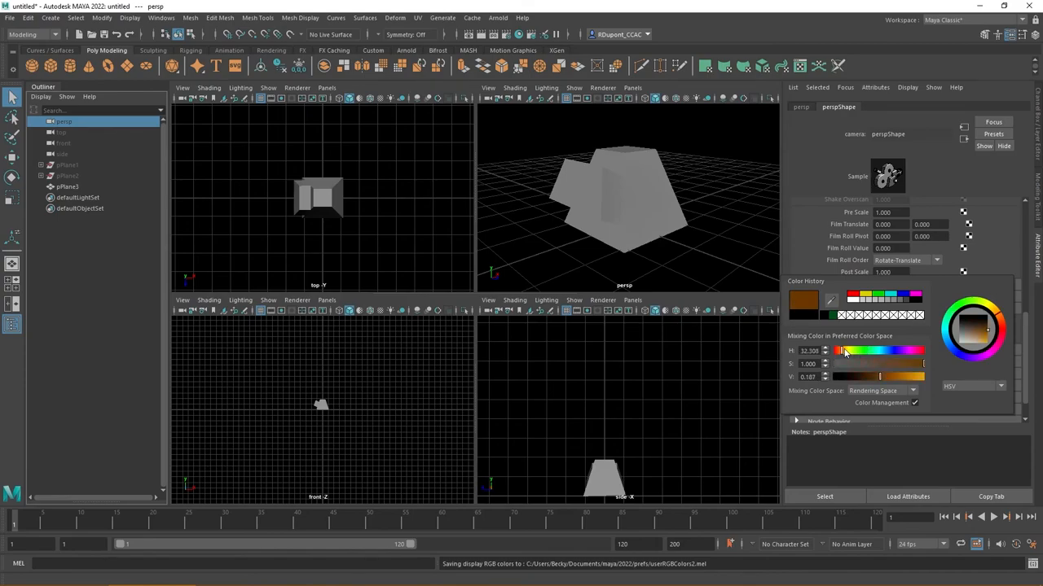
drag(841, 378, 894, 378)
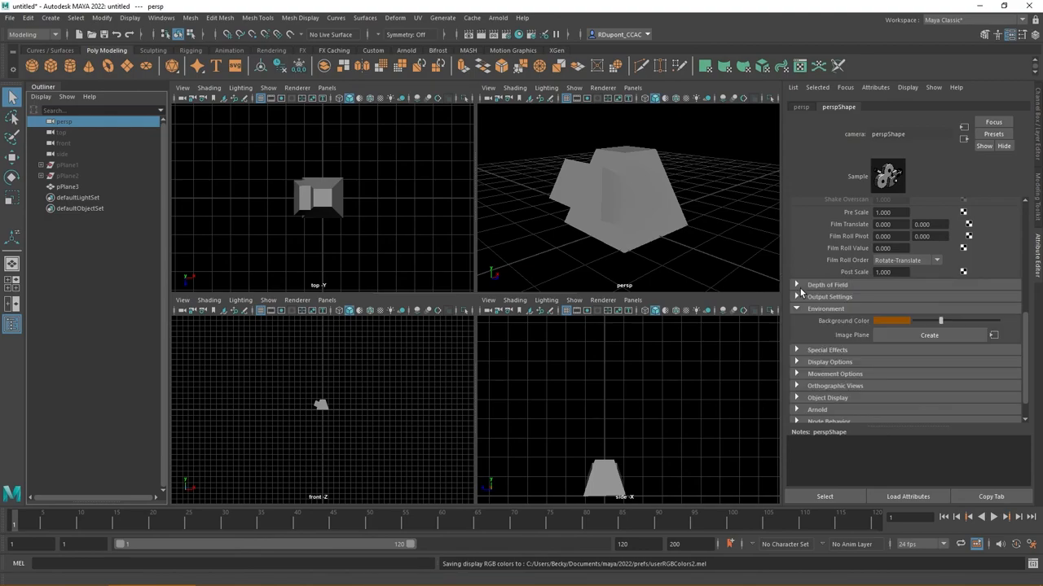
mouse_move(877, 329)
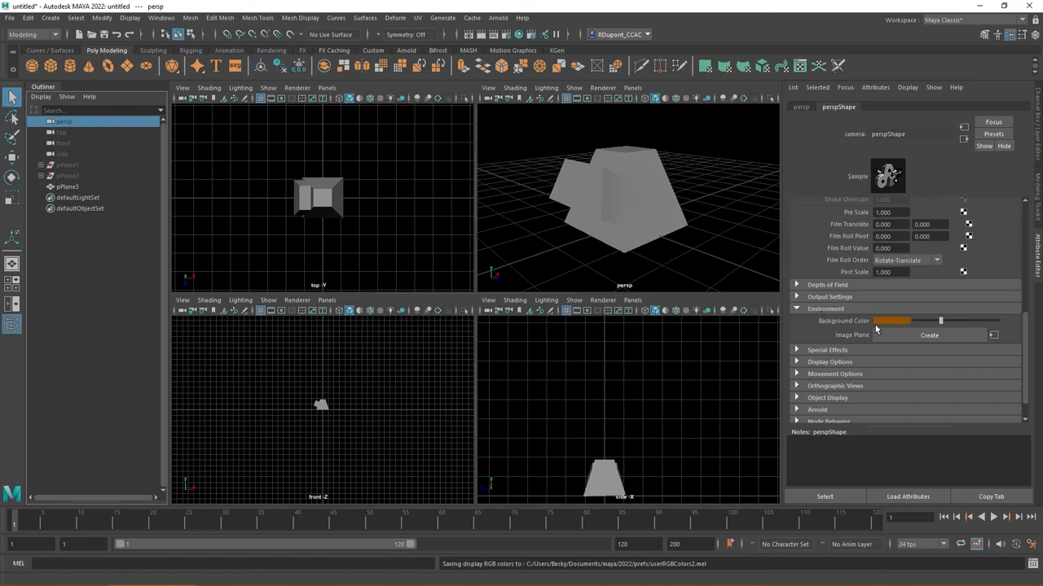
mouse_move(448, 49)
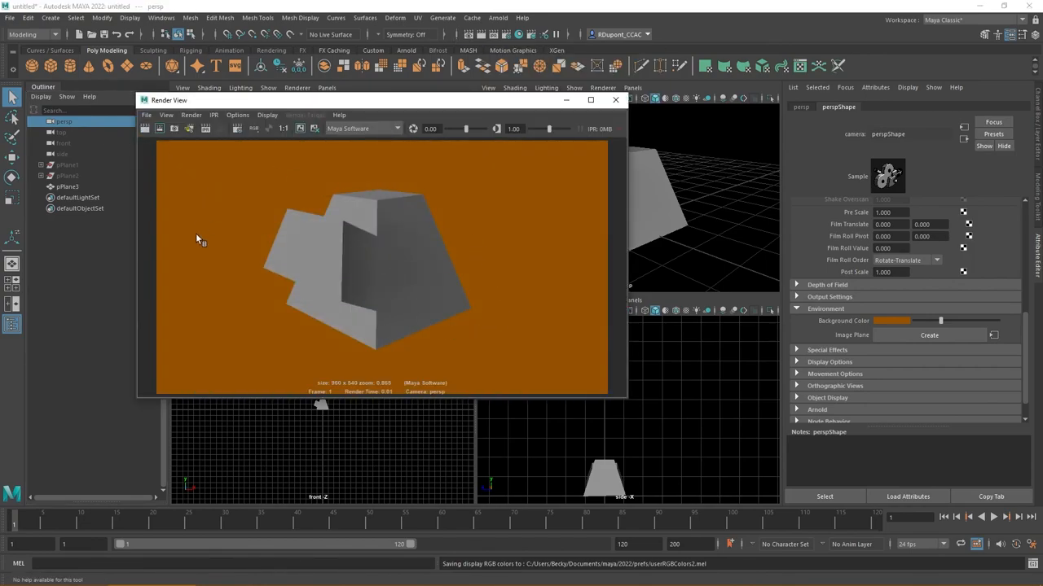
mouse_move(383, 366)
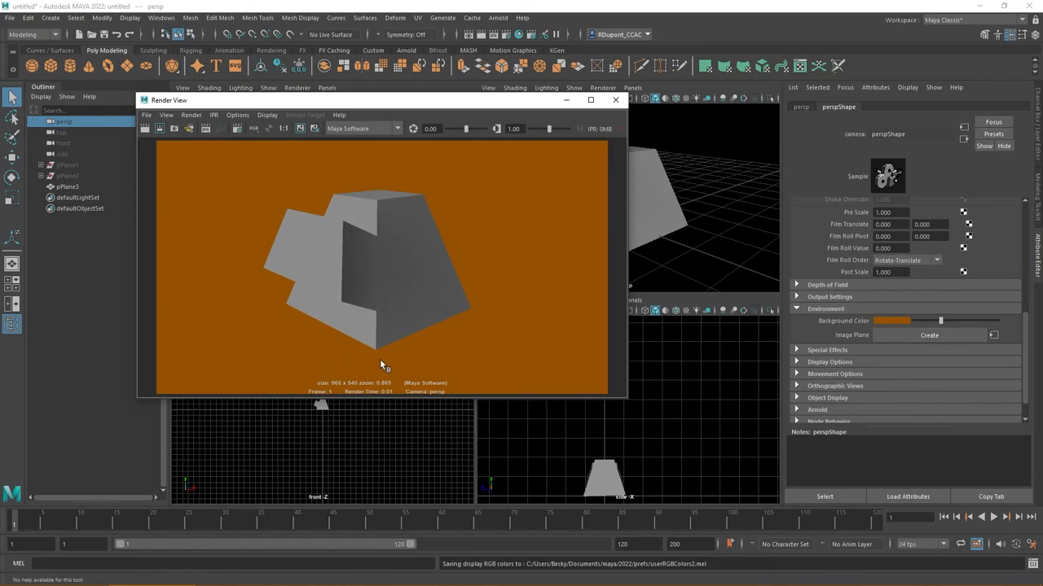